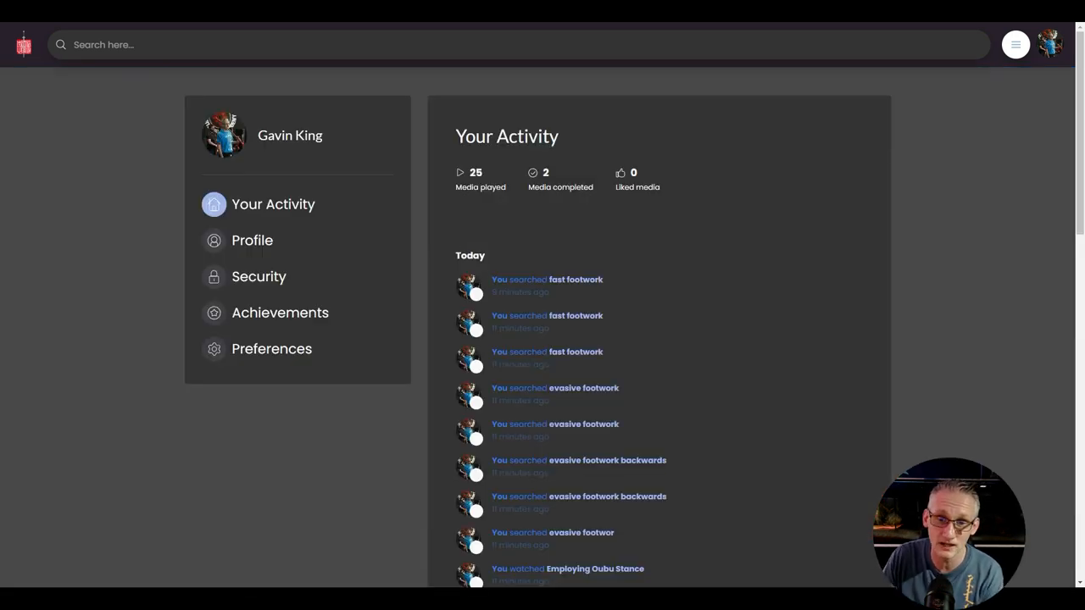
Step: Scroll the hub welcome page down to the Latest Webinars row
scroll(down, 3)
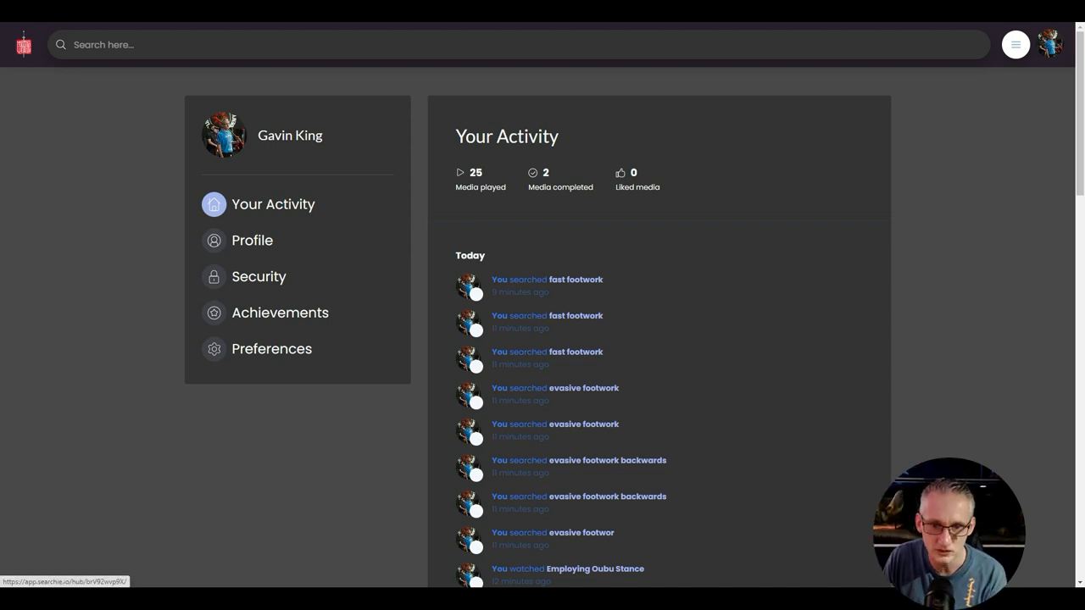
scroll(down, 3)
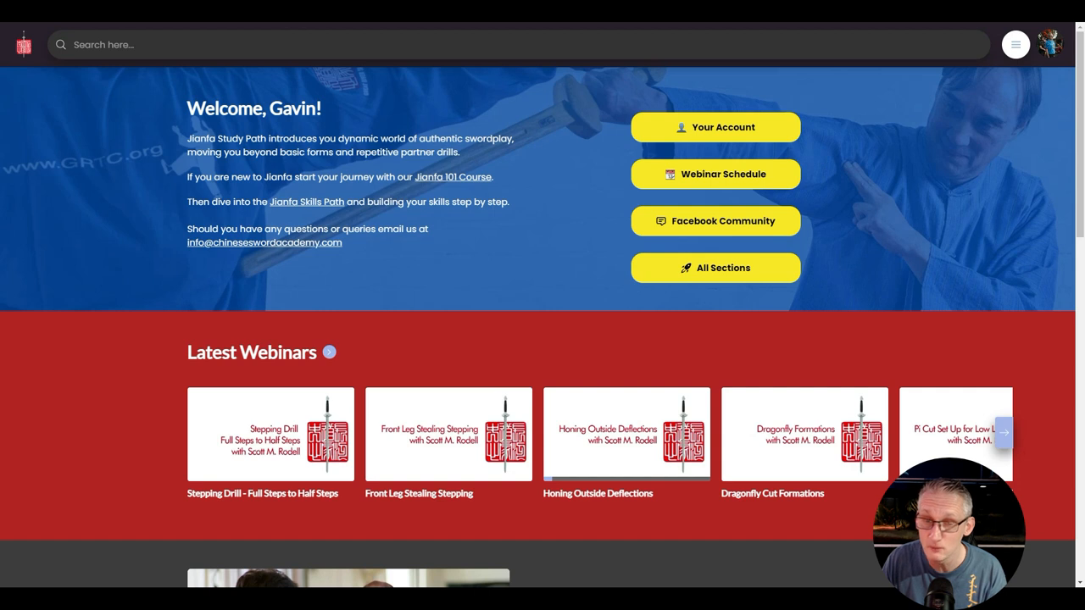
Step: Open the All Sections page from the home page banner
click(715, 173)
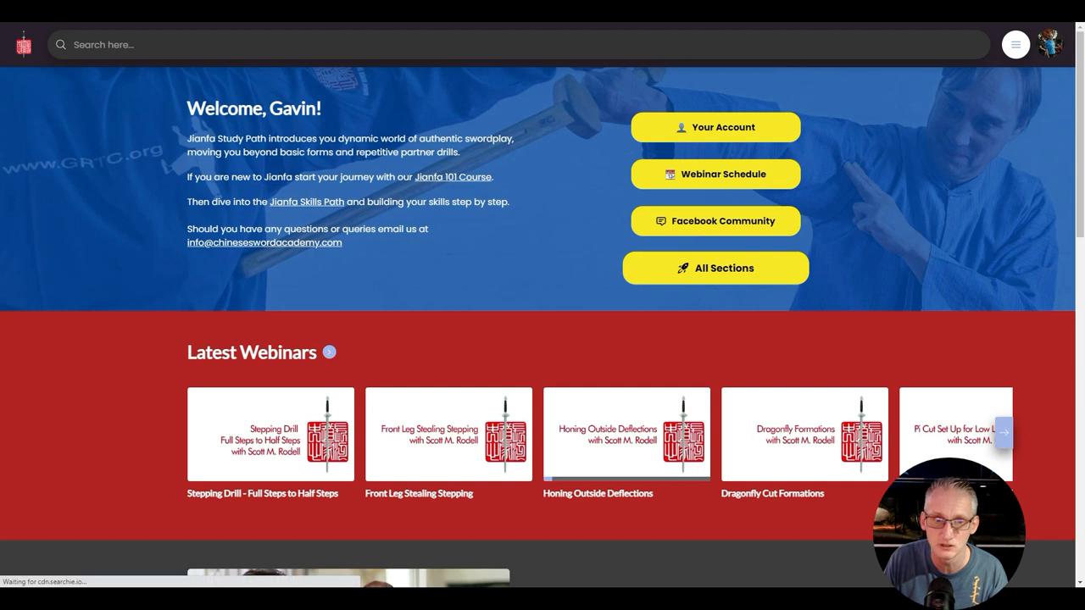
click(714, 268)
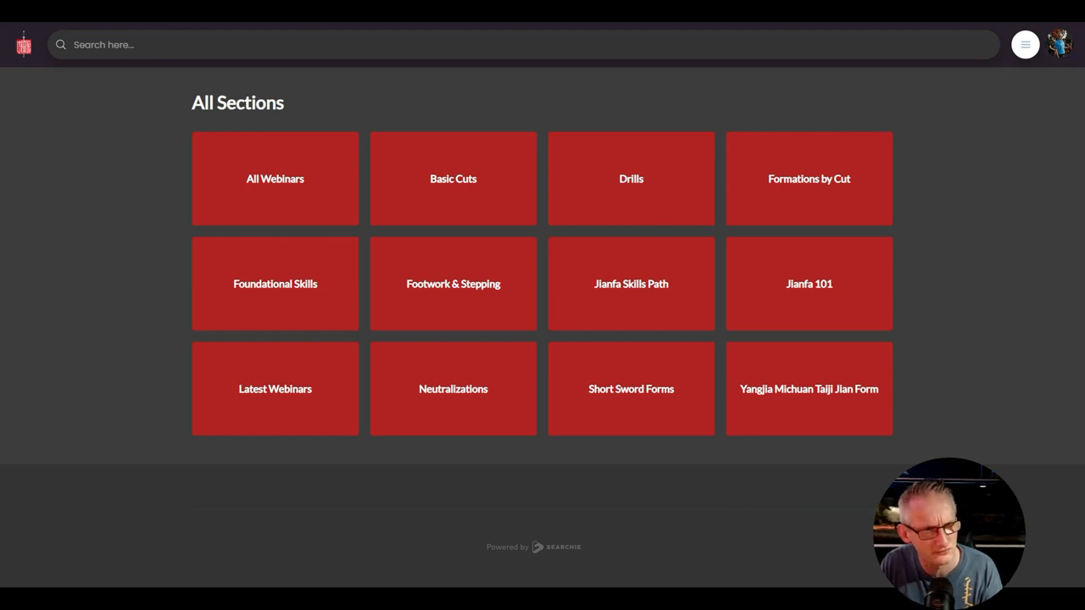
Step: Click the hub logo to return to the welcome page
click(275, 178)
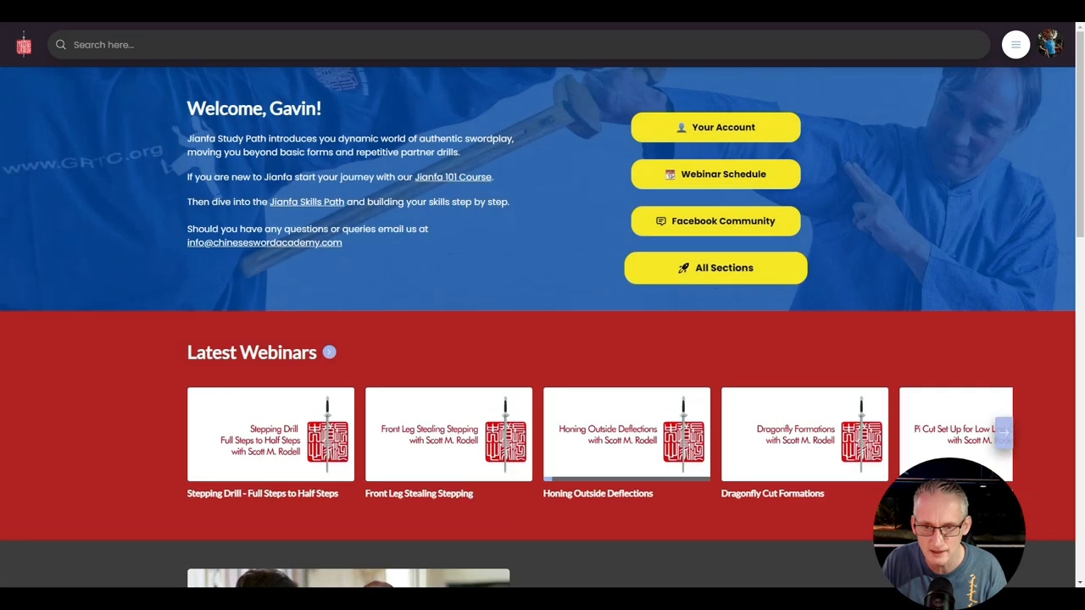
Step: Advance the Latest Webinars carousel and scroll down to the Jianfa 101 banner
scroll(down, 3)
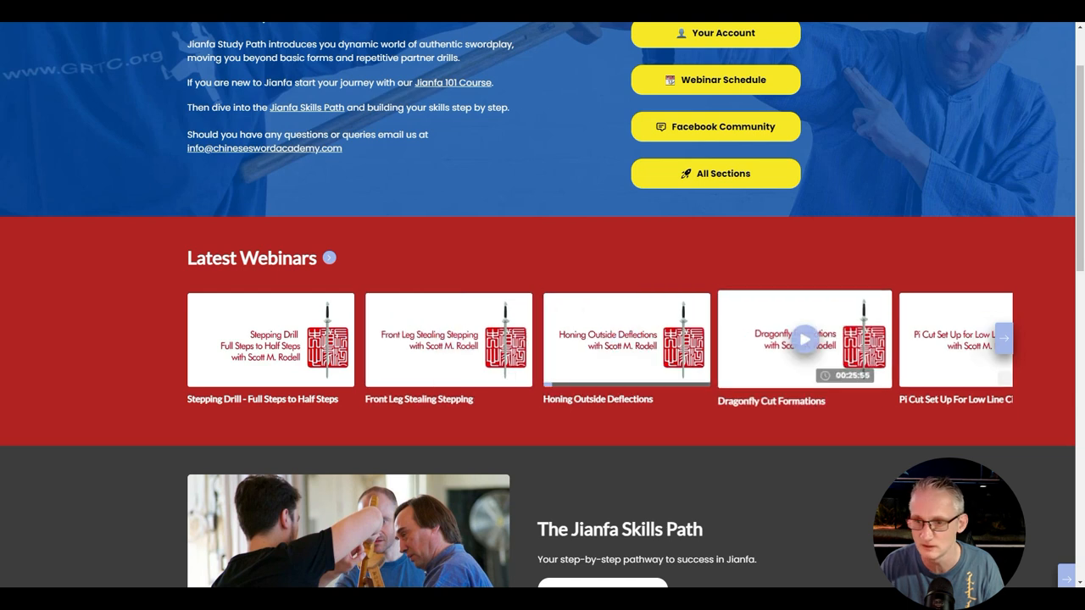
click(1004, 338)
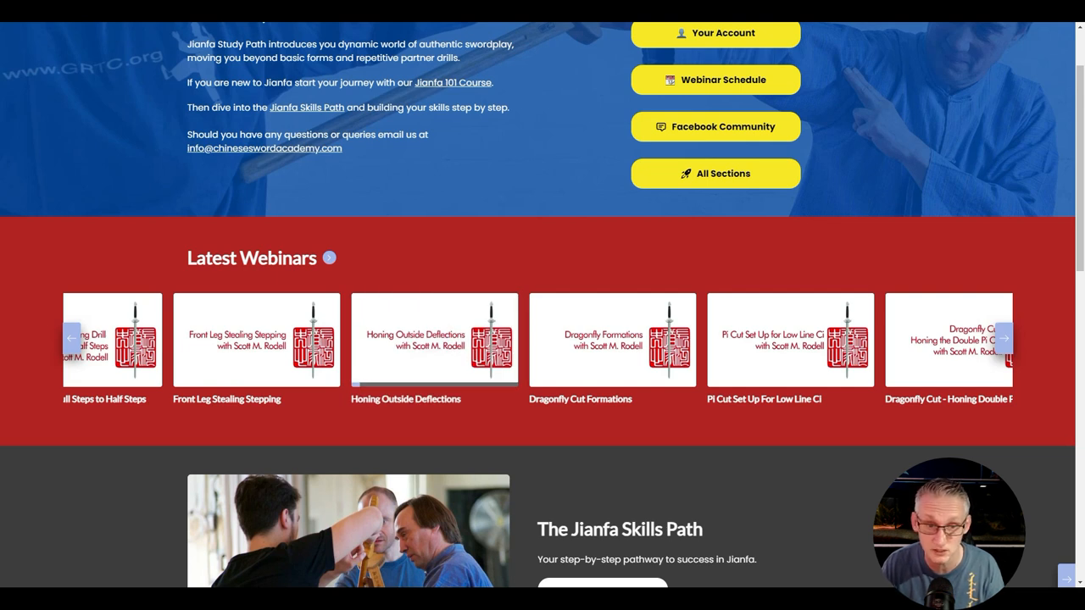
mouse_move(434, 339)
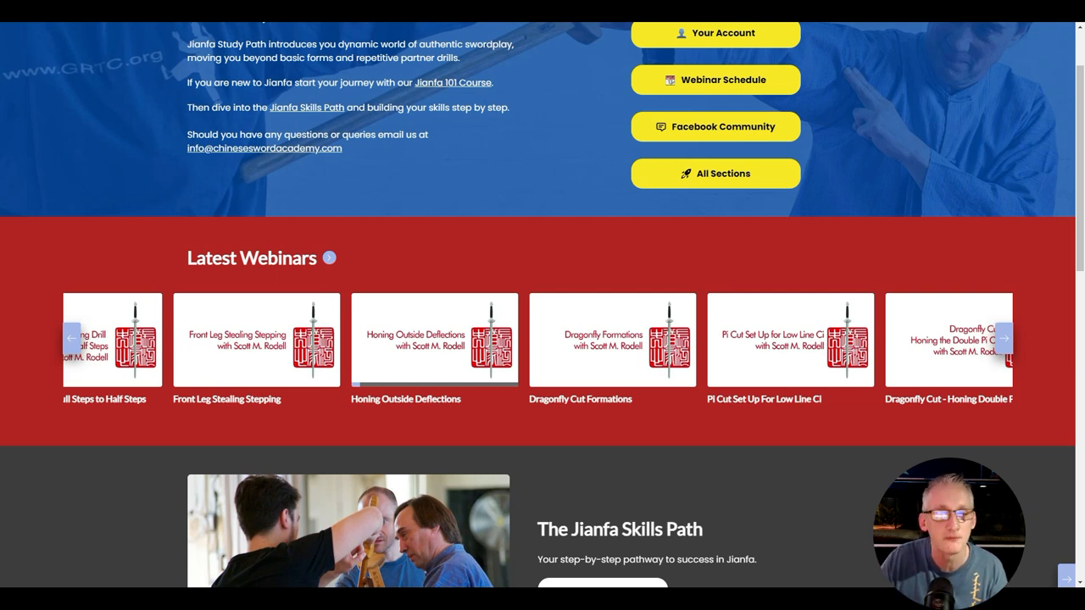
scroll(down, 3)
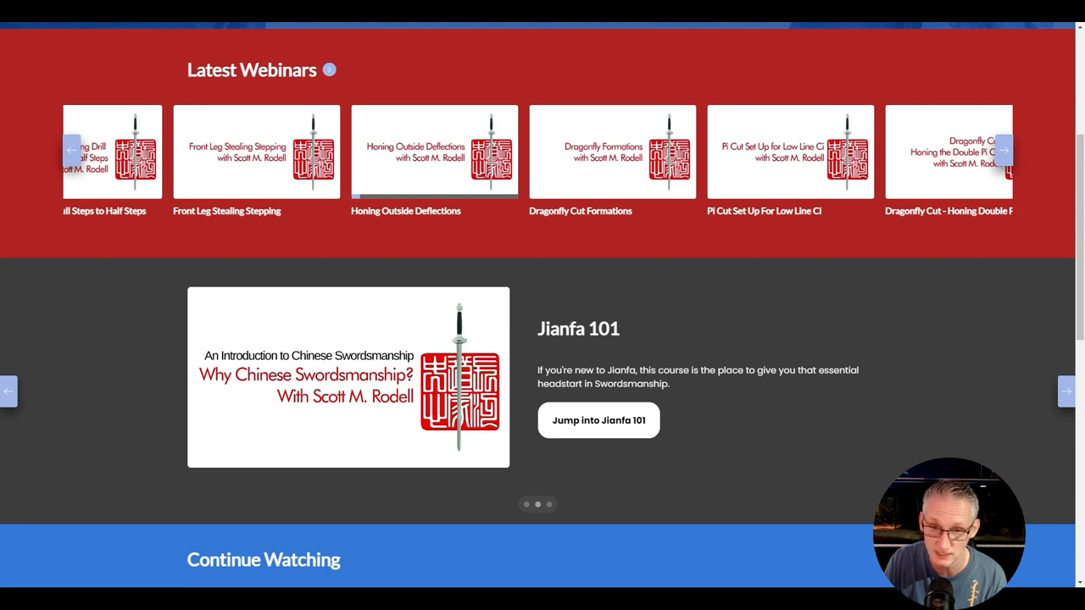
Step: Open Jianfa 101 and scroll through its 10 videos, starting with Why Chinese Swordsmanship?
click(598, 421)
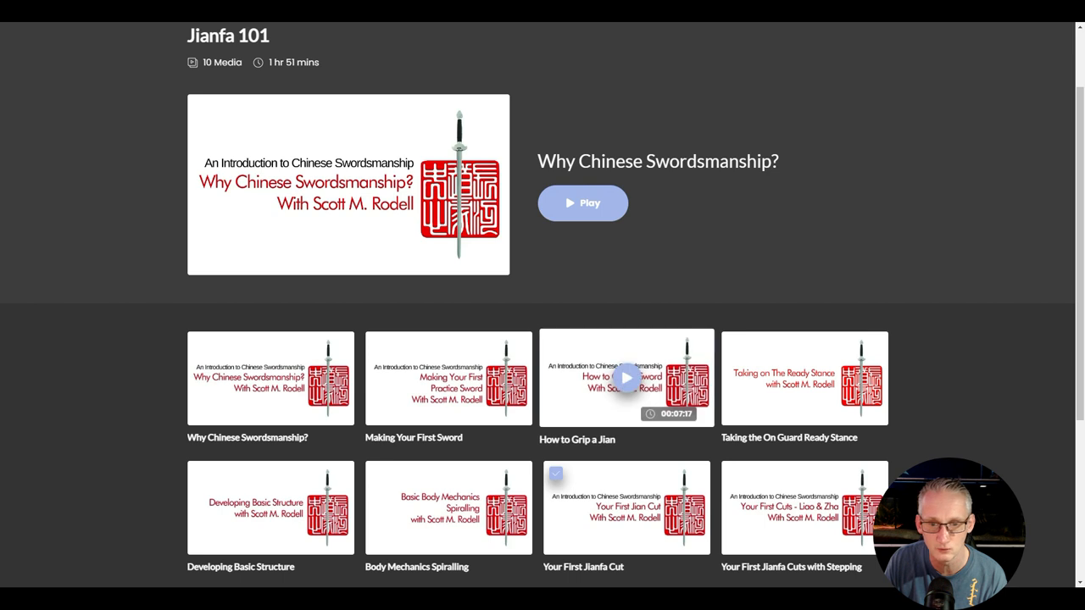
scroll(down, 3)
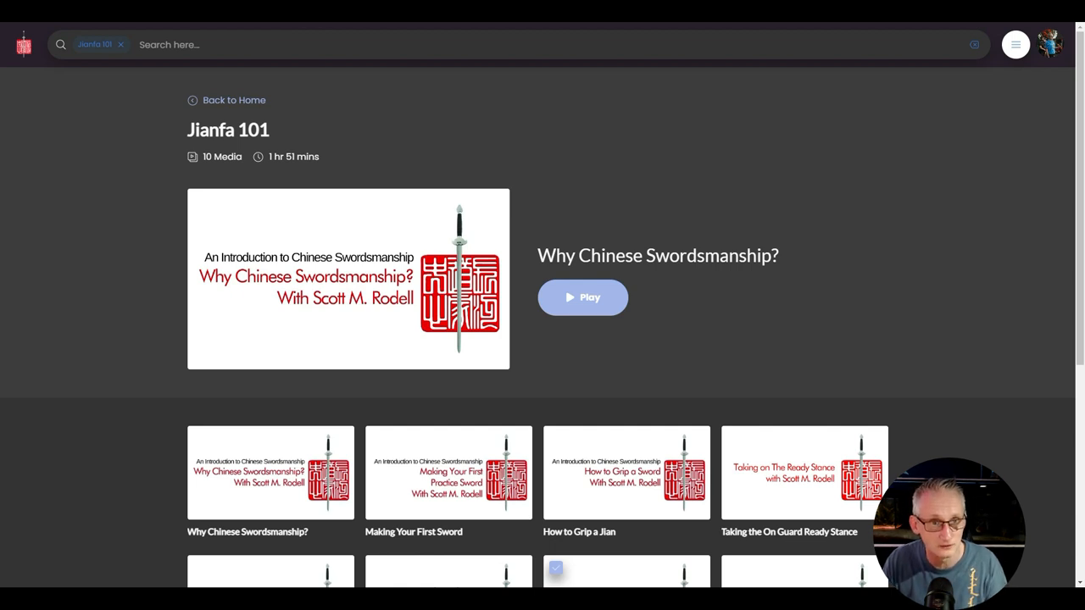
scroll(down, 3)
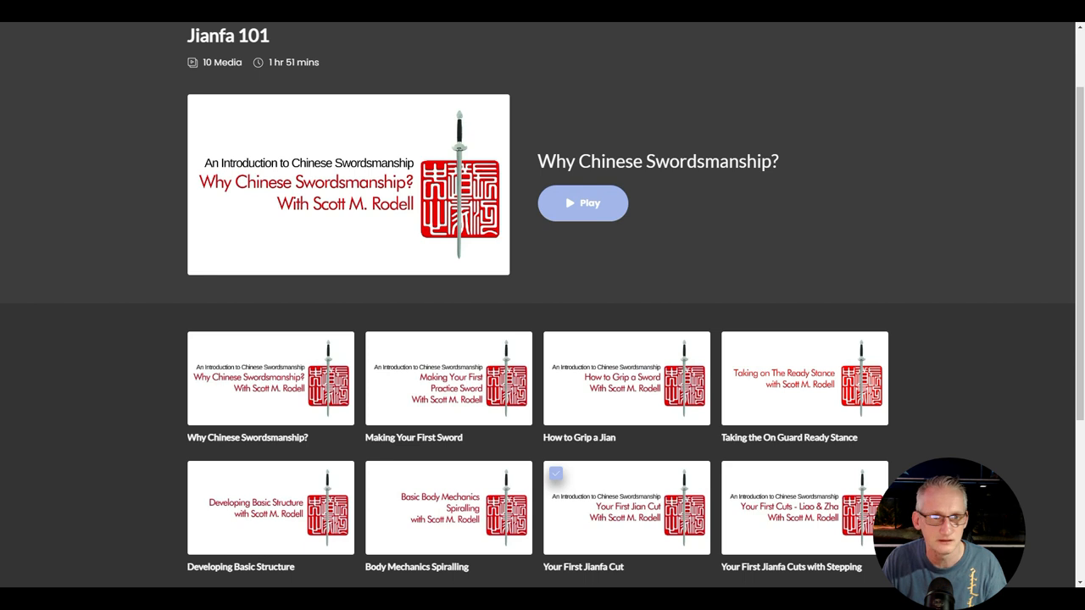
scroll(down, 3)
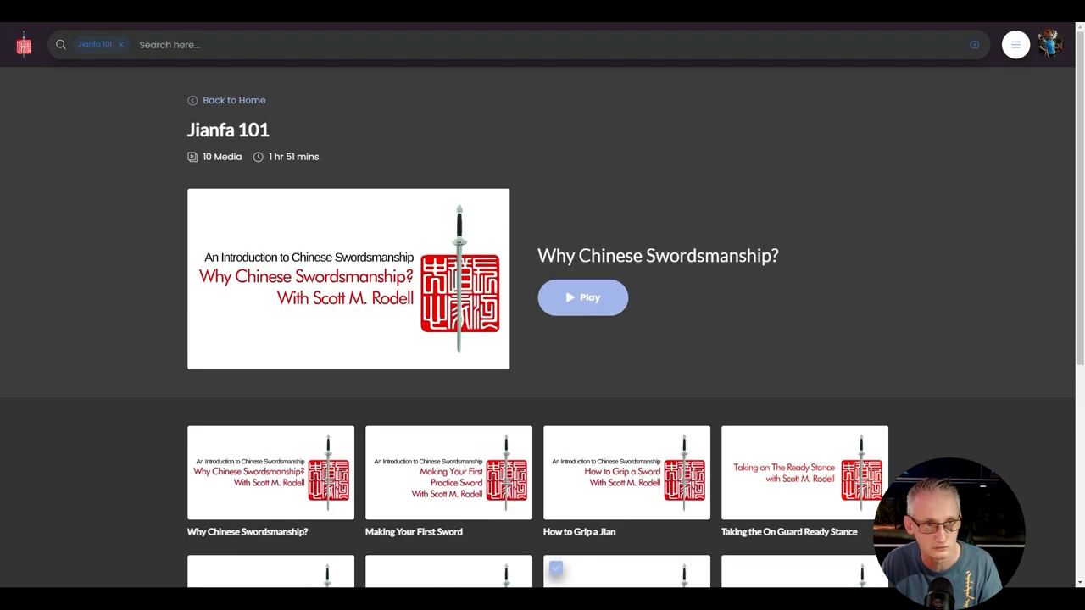
Step: Return home and scroll past the Chinese Sword Community banner to Continue Watching
click(233, 100)
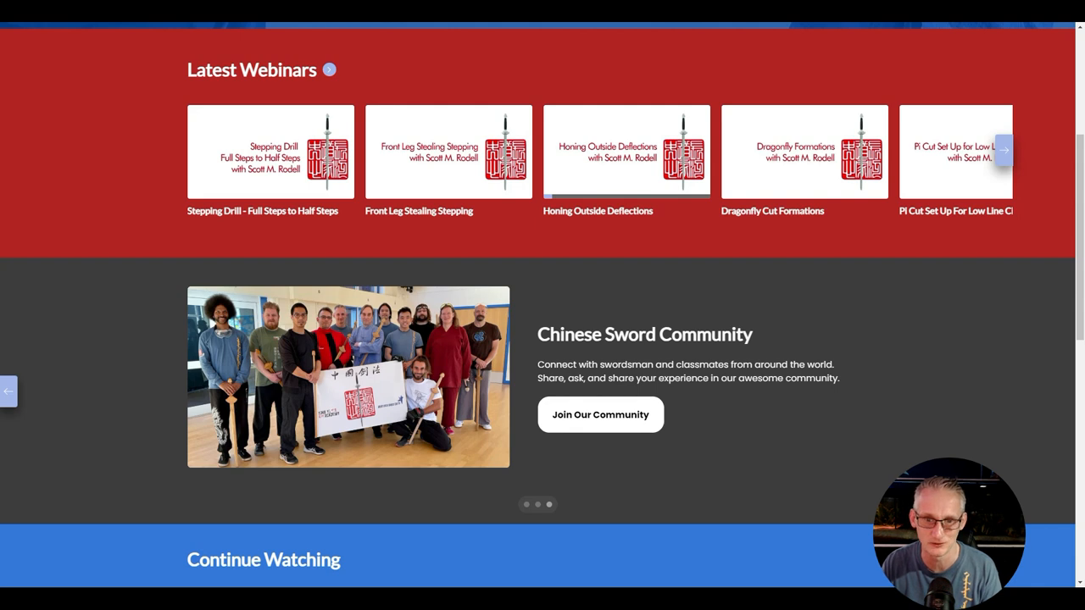
scroll(down, 3)
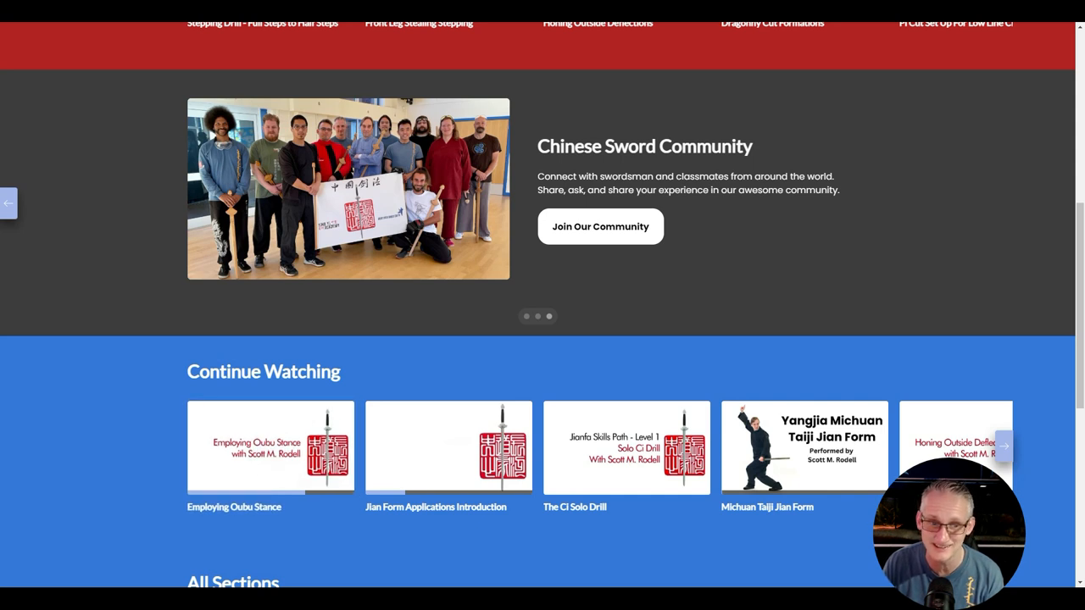
mouse_move(627, 447)
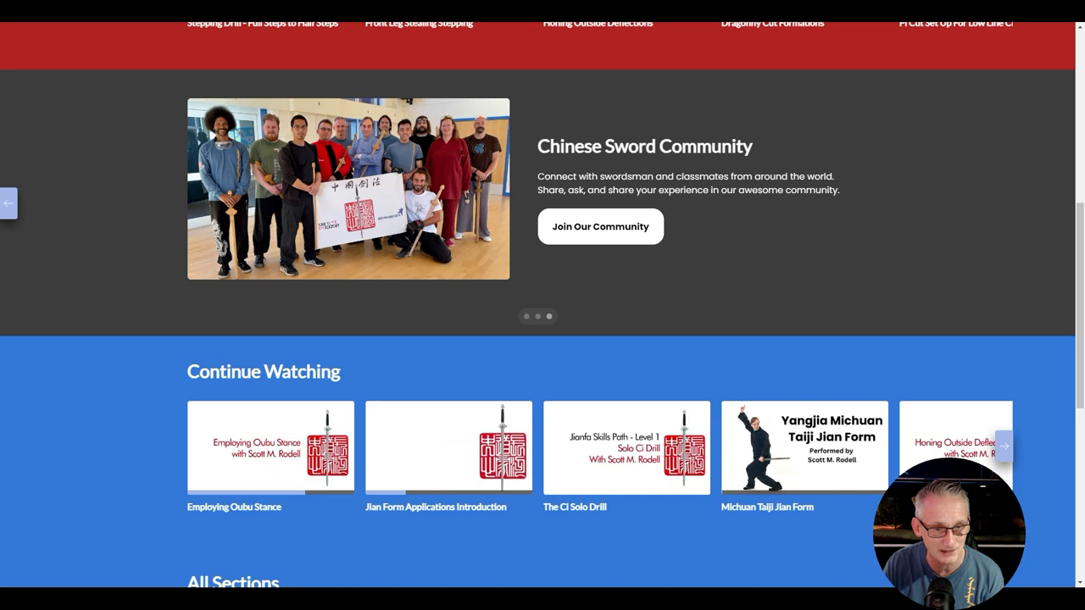
mouse_move(448, 446)
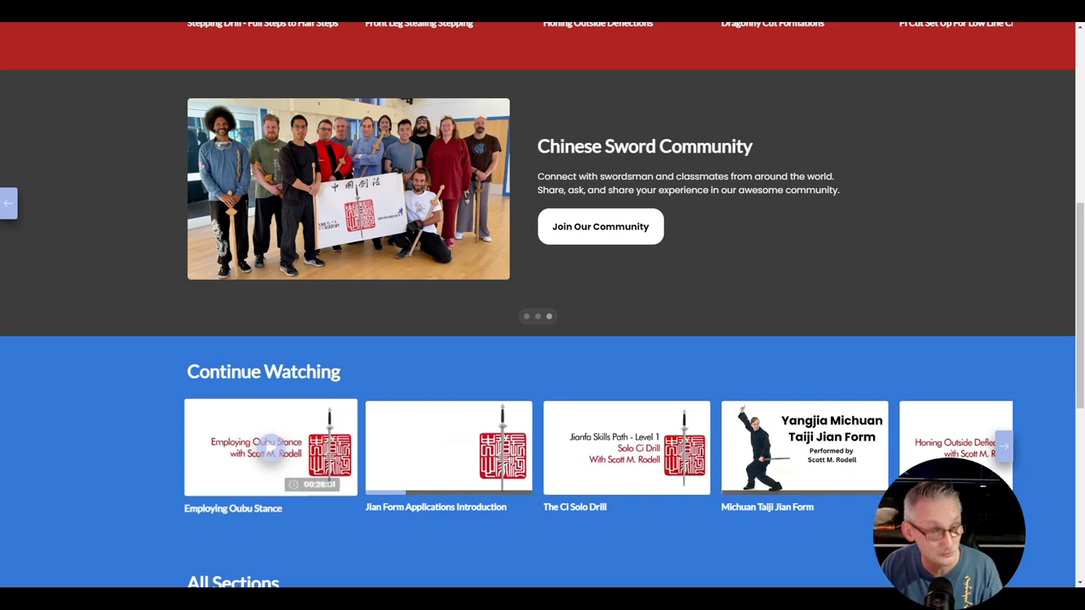
scroll(down, 3)
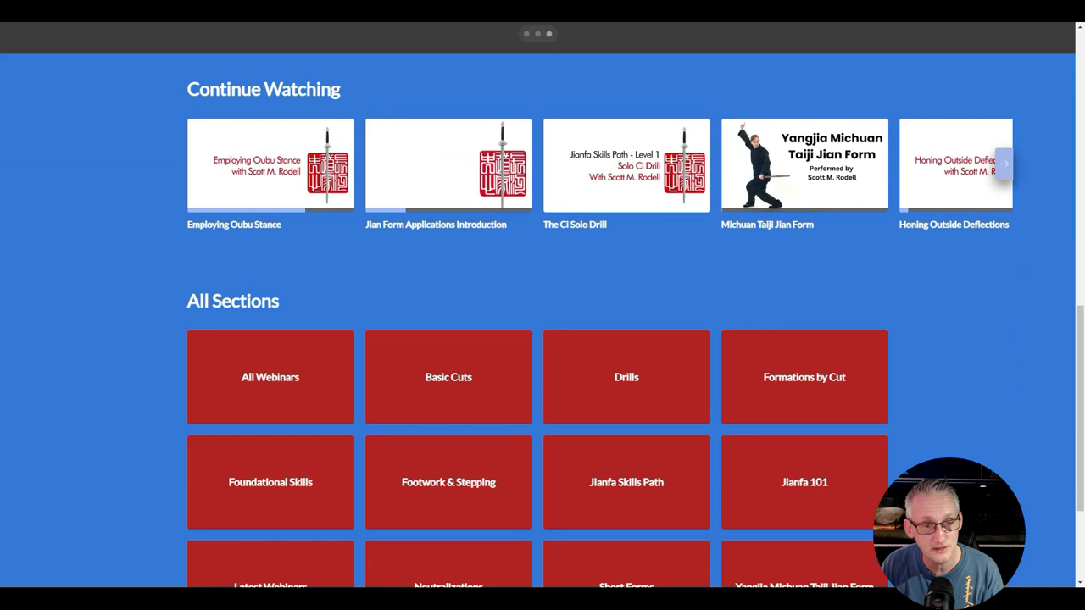
Step: Scroll down toward the All Webinars tile to reach the Webinar Vault
scroll(down, 3)
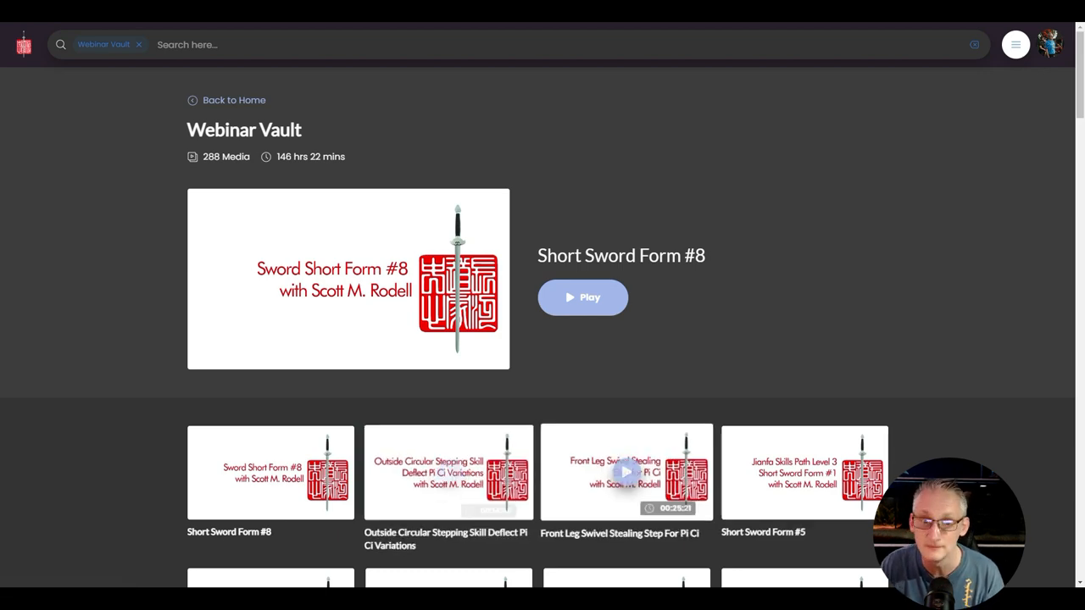
Step: Scroll to the twelve red section tiles and click one of them
scroll(down, 3)
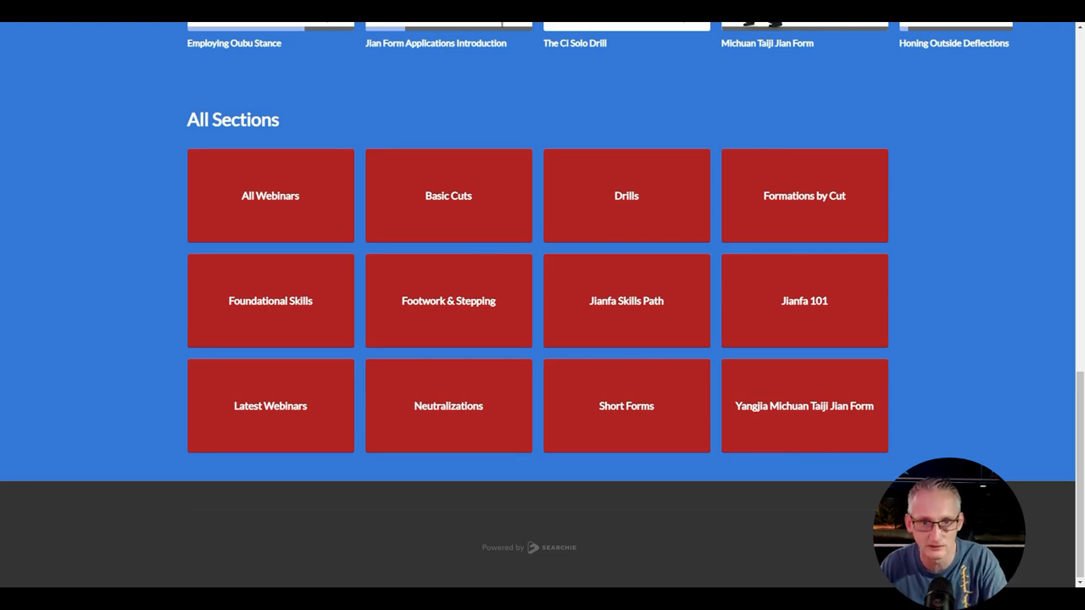
click(448, 196)
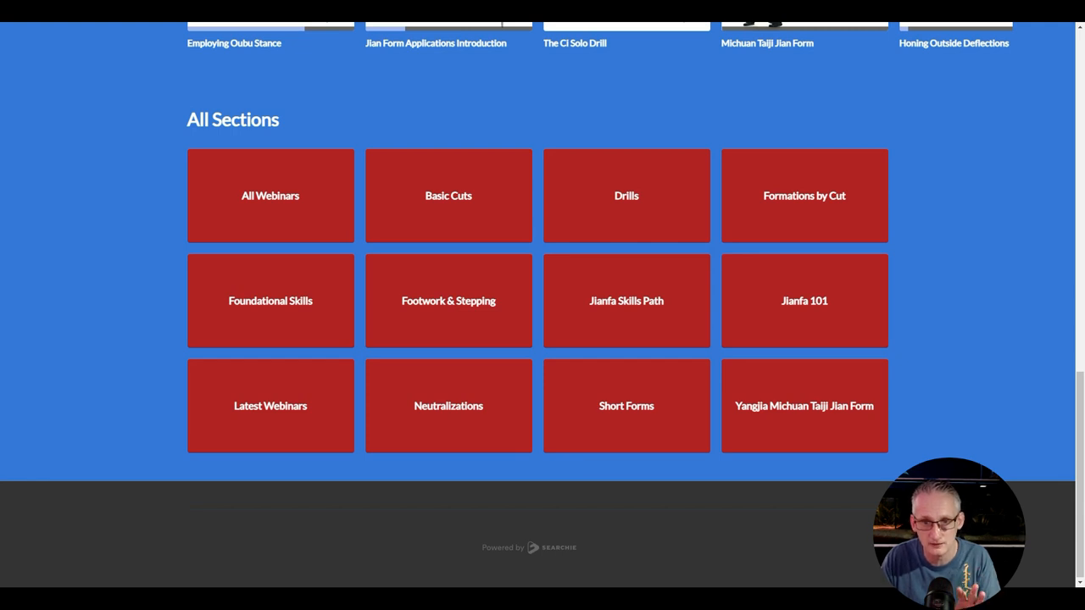
Step: Open the Jianfa Skills Path tile to view its Level 1 curriculum
click(625, 300)
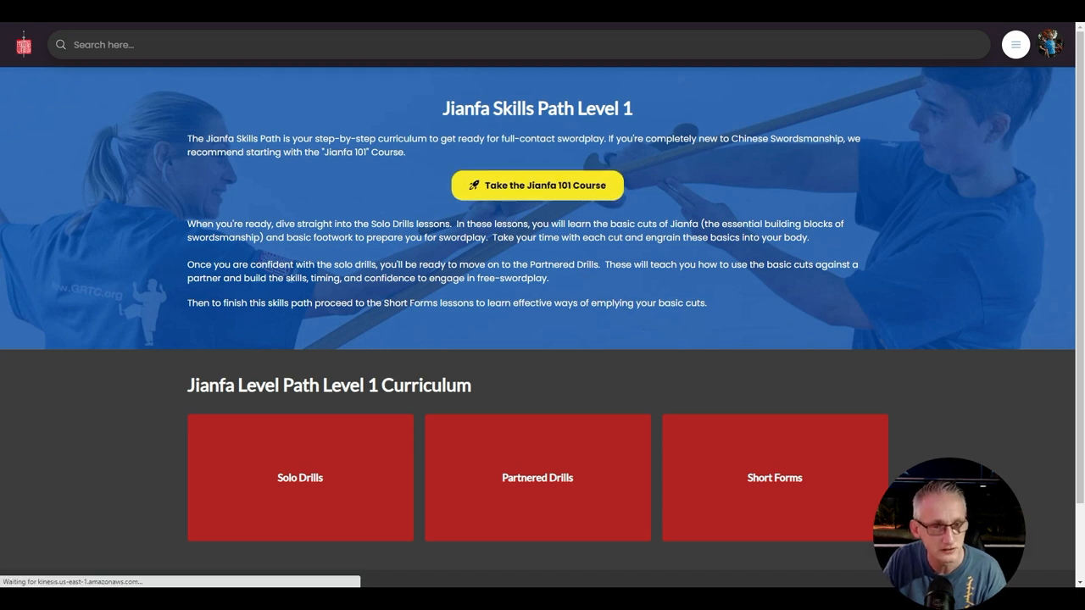
Step: Open the Level 1 Solo Drills lessons and scroll down the list
click(300, 477)
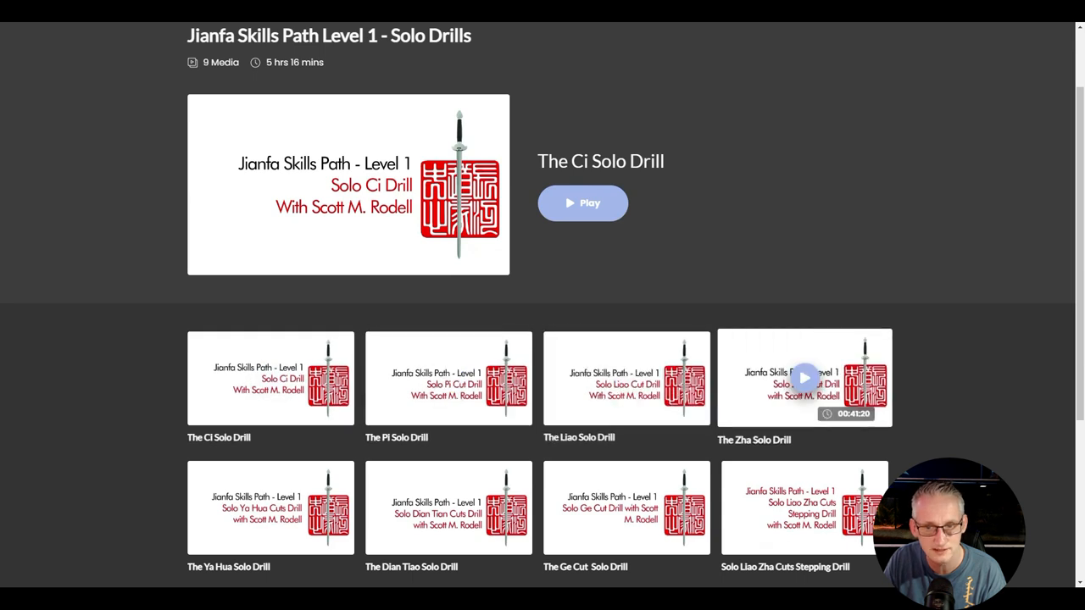
scroll(down, 3)
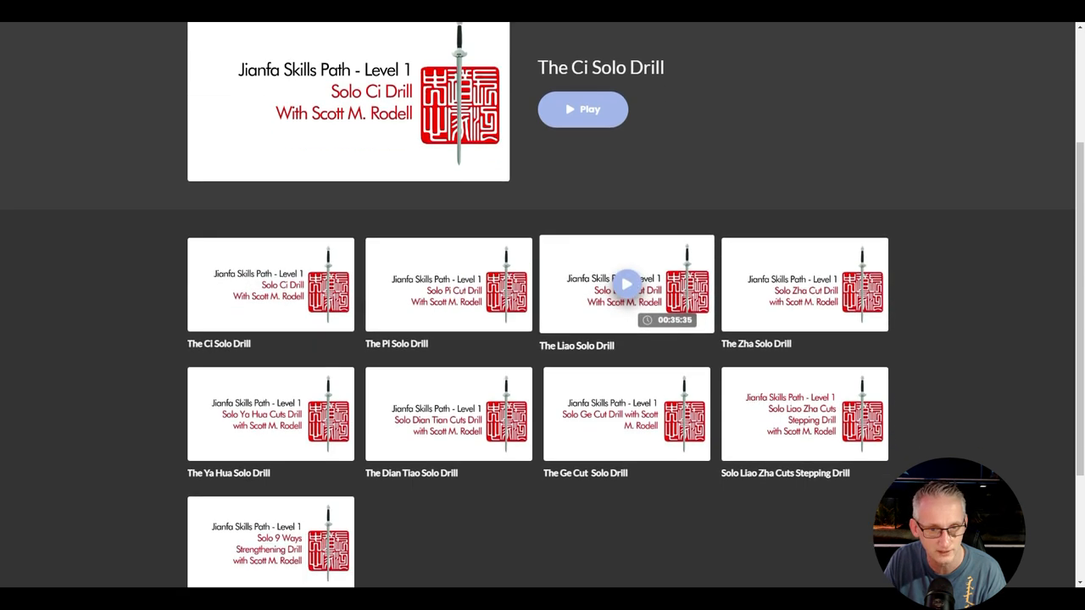
mouse_move(625, 414)
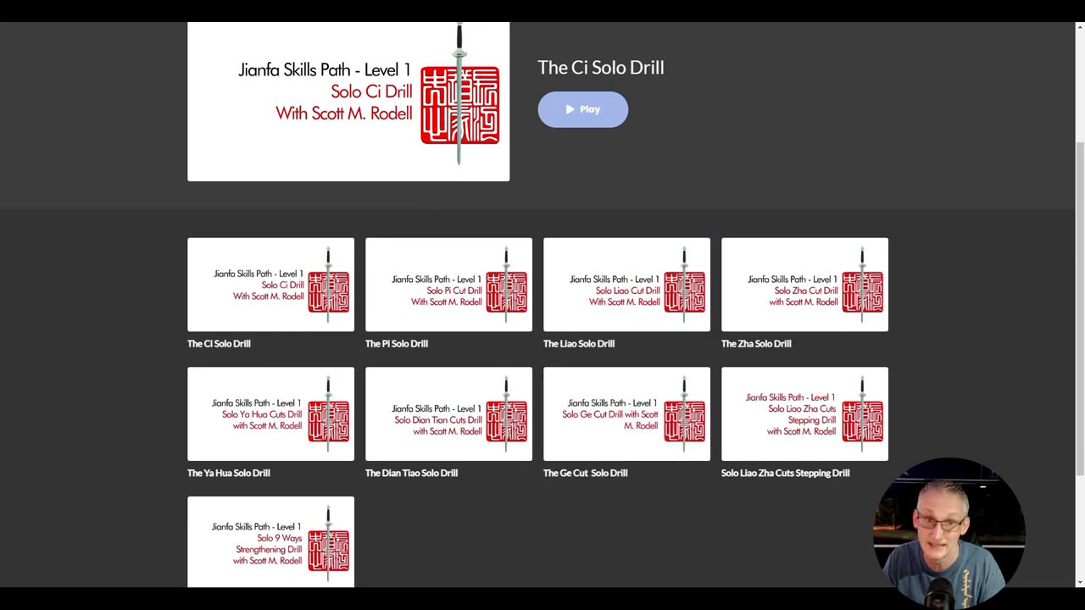
mouse_move(627, 284)
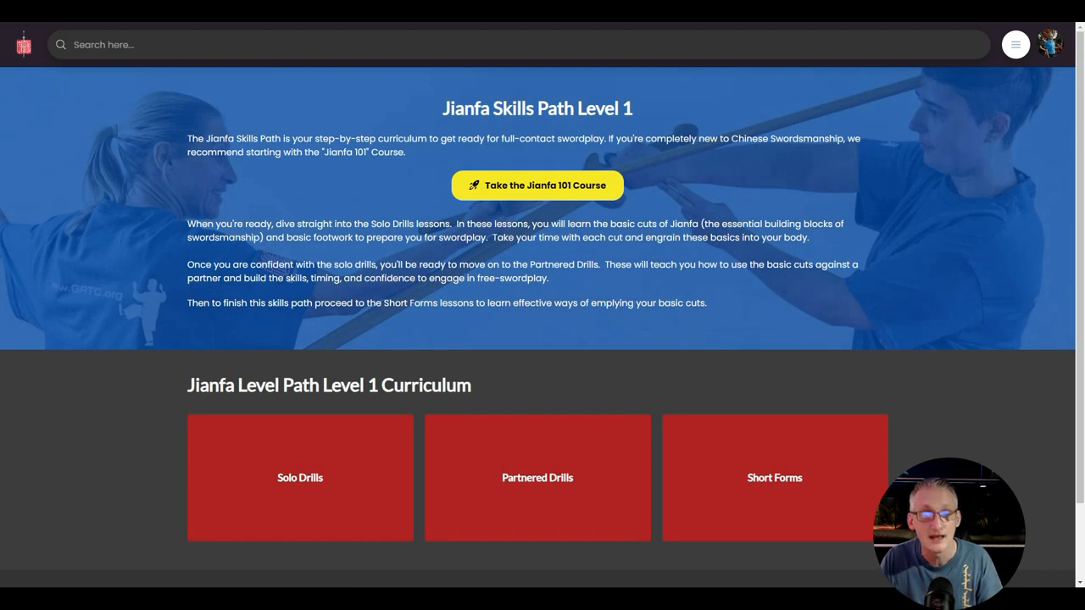
click(537, 477)
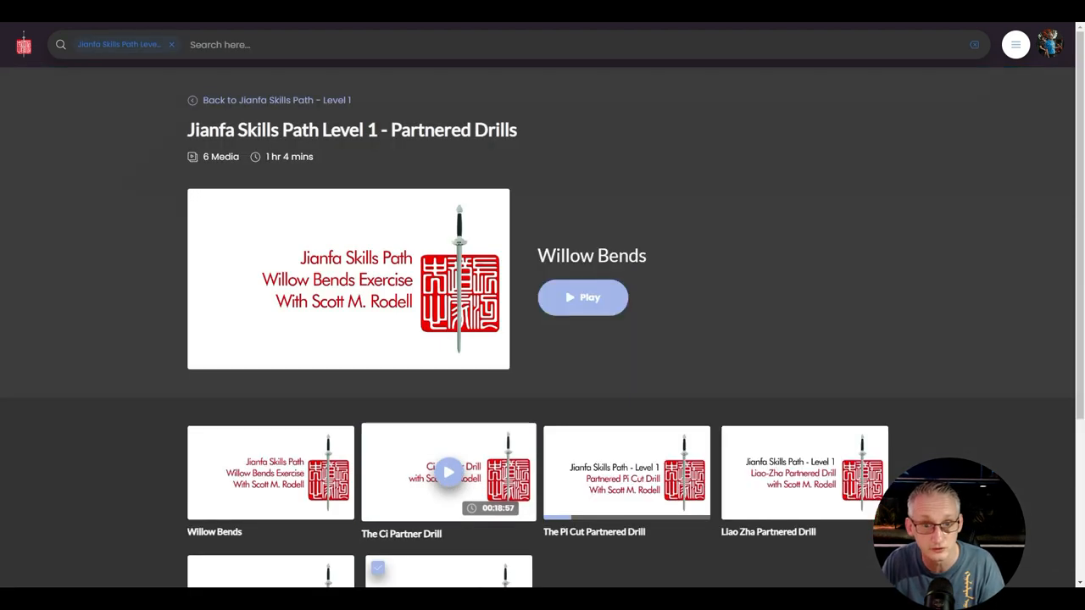
scroll(down, 3)
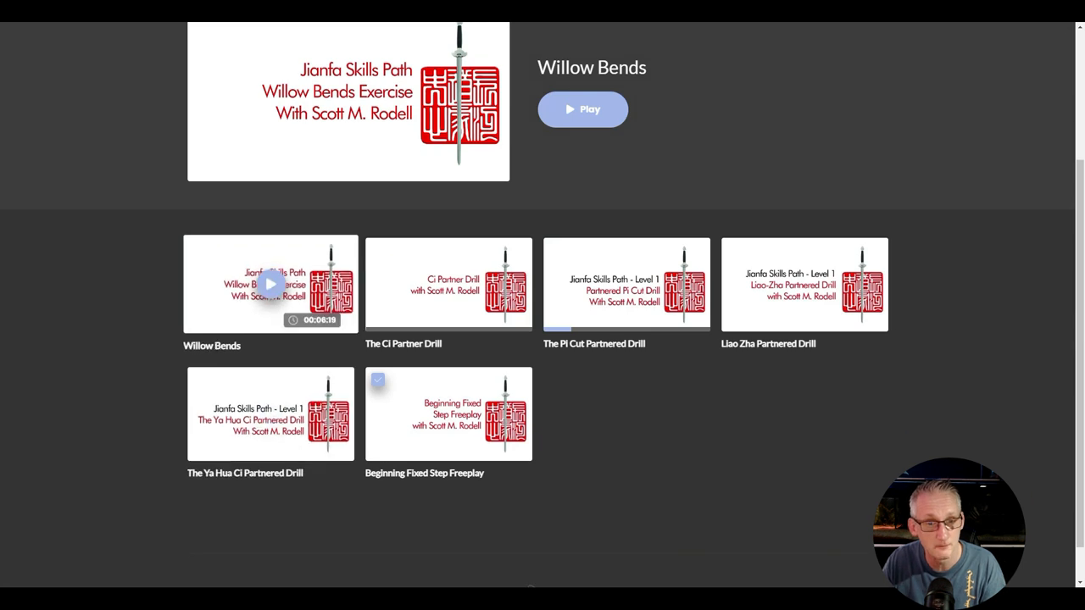
mouse_move(627, 284)
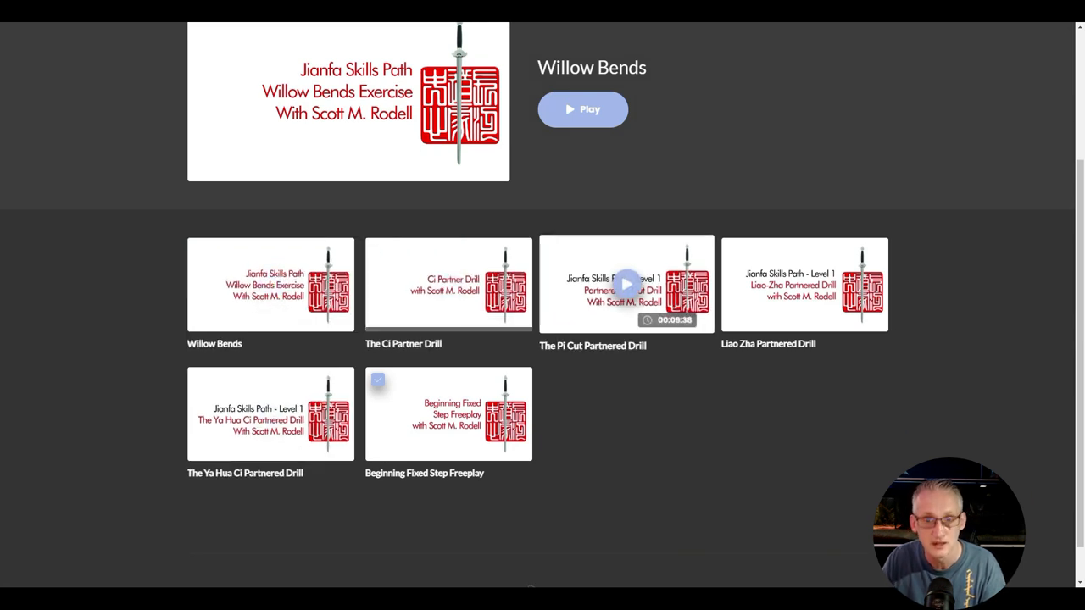
mouse_move(803, 284)
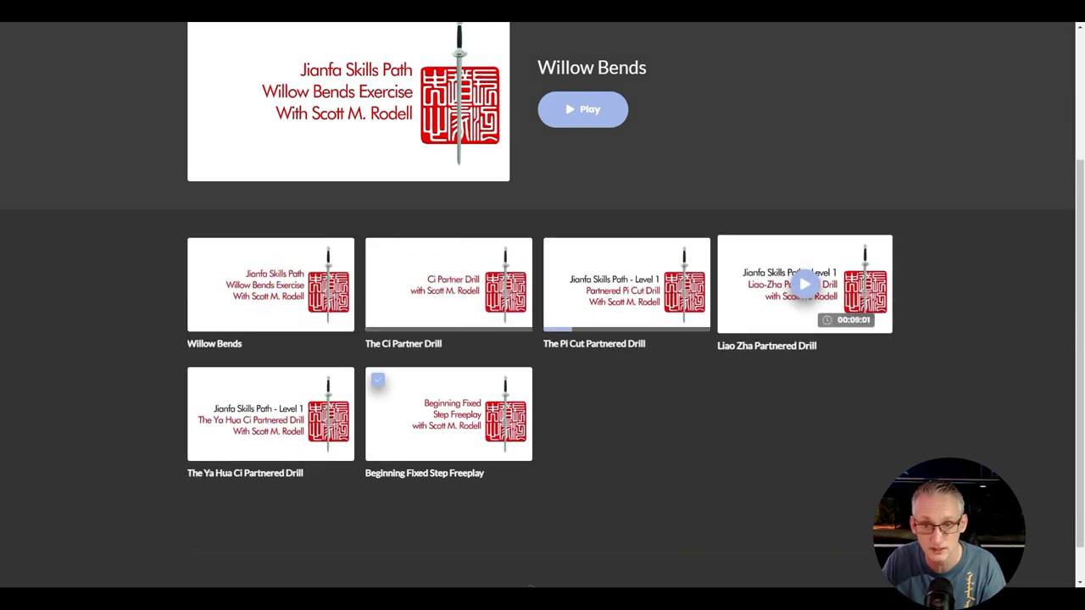
scroll(down, 3)
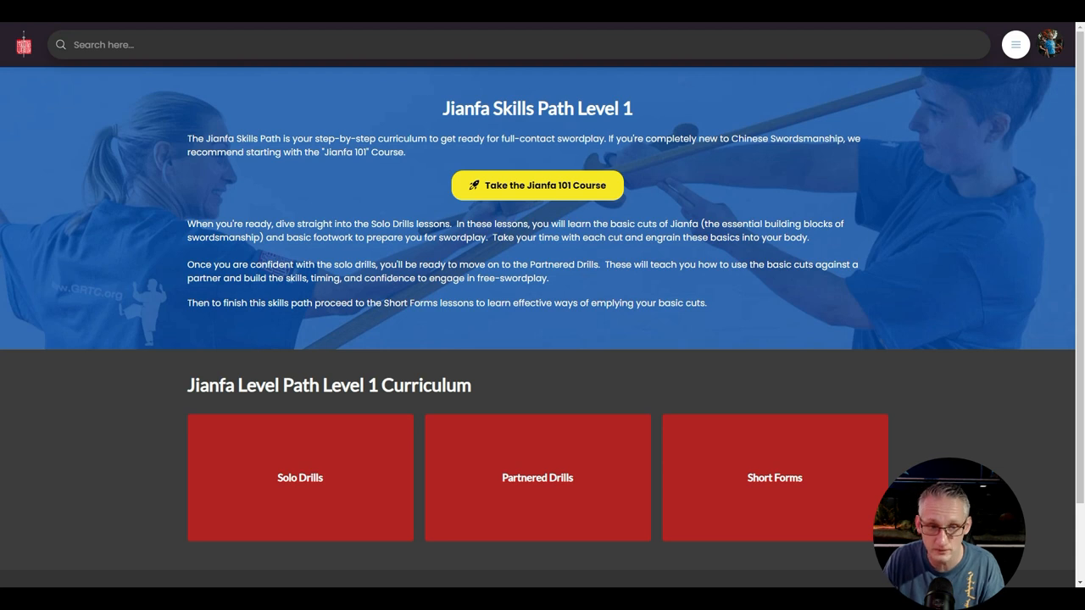
click(774, 477)
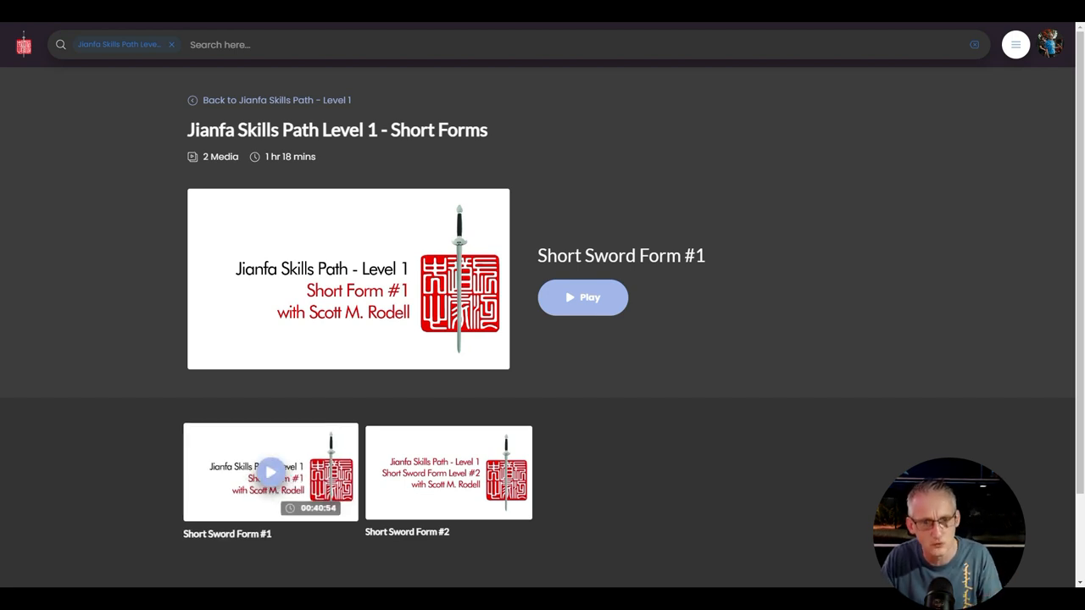
click(270, 100)
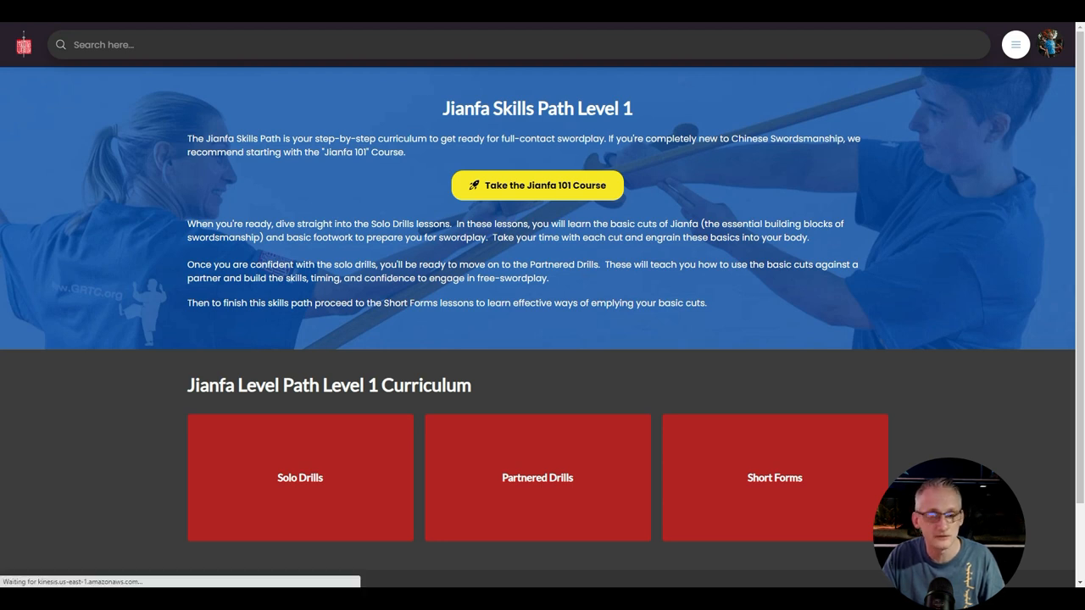
Step: Revisit Partnered Drills and Level 1, then go to Jianfa Skills Path via the menu
click(773, 477)
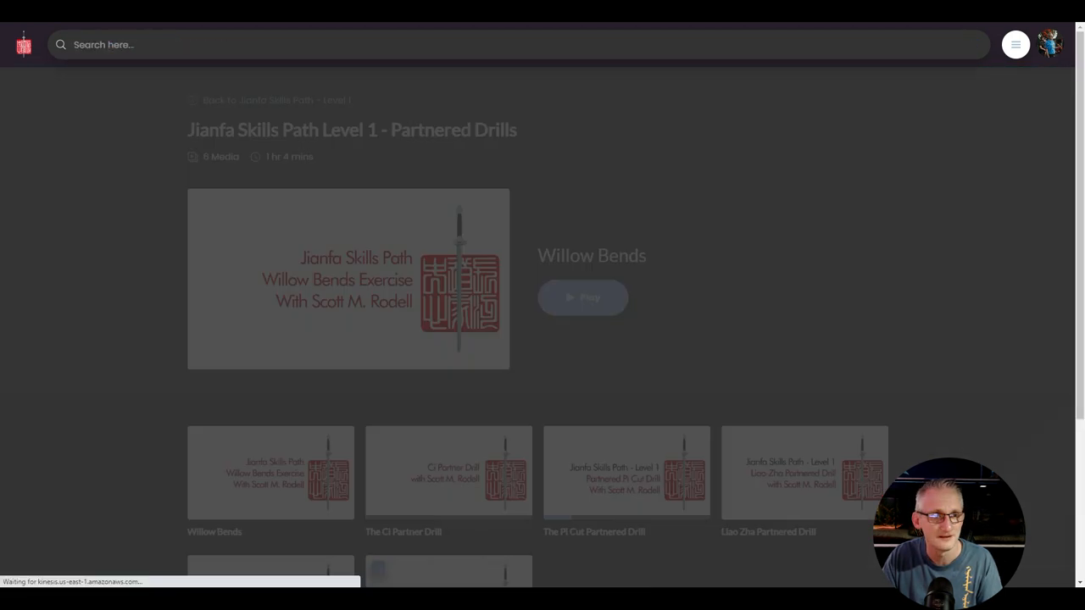
click(582, 298)
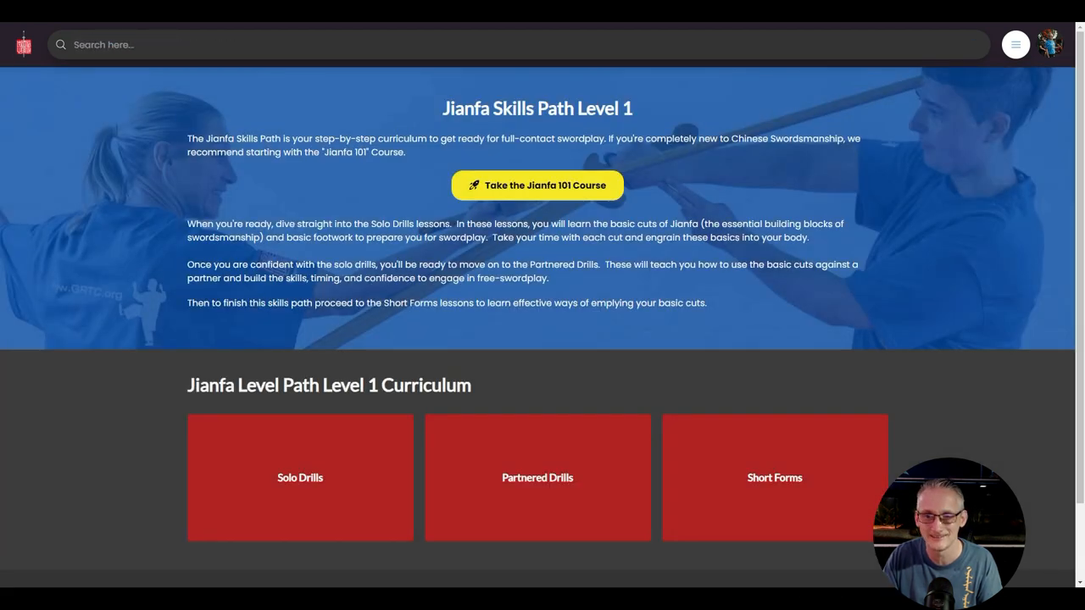
click(1014, 44)
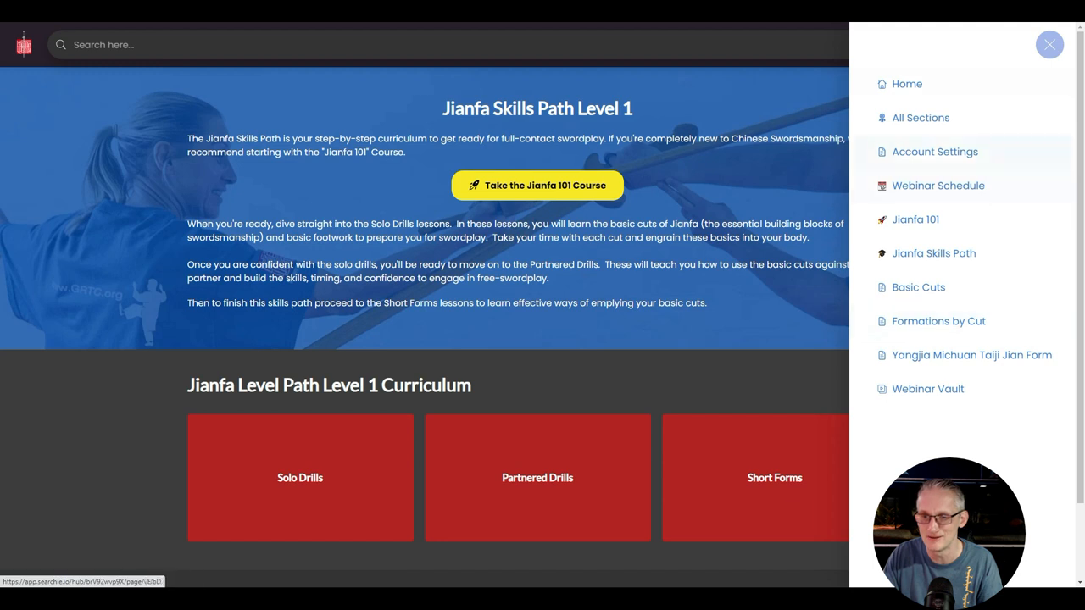
click(971, 355)
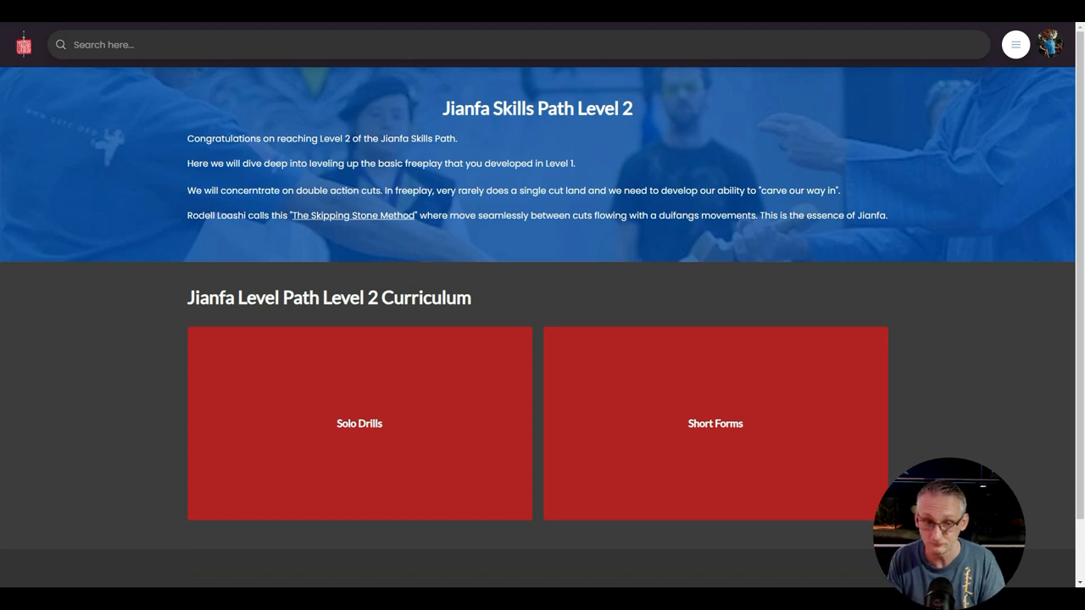
Step: Browse the Level 2 Solo Drills lessons, then return to the skills path overview
click(358, 423)
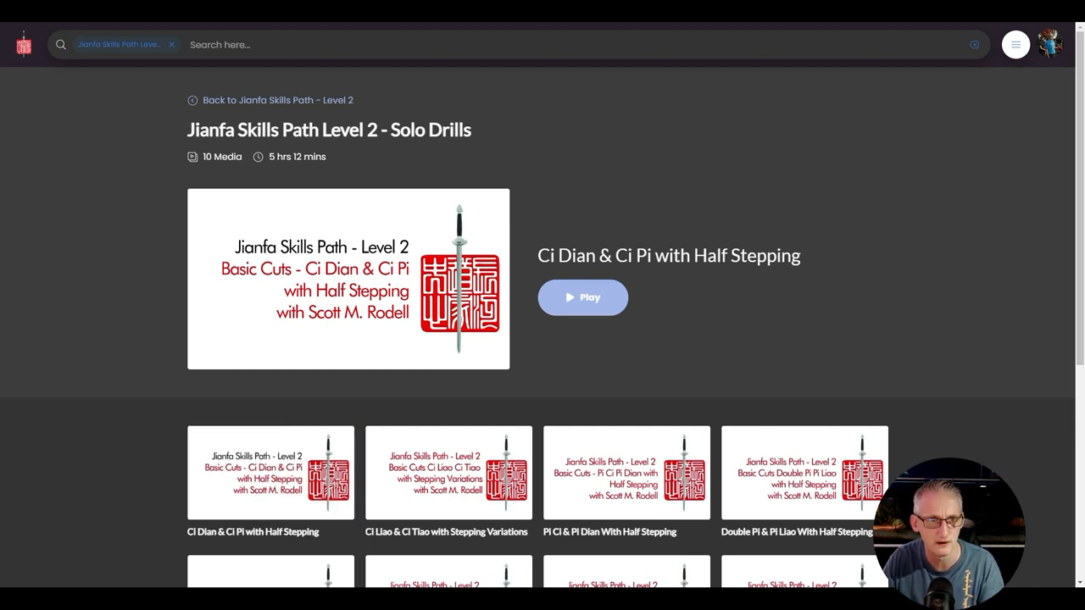
click(270, 100)
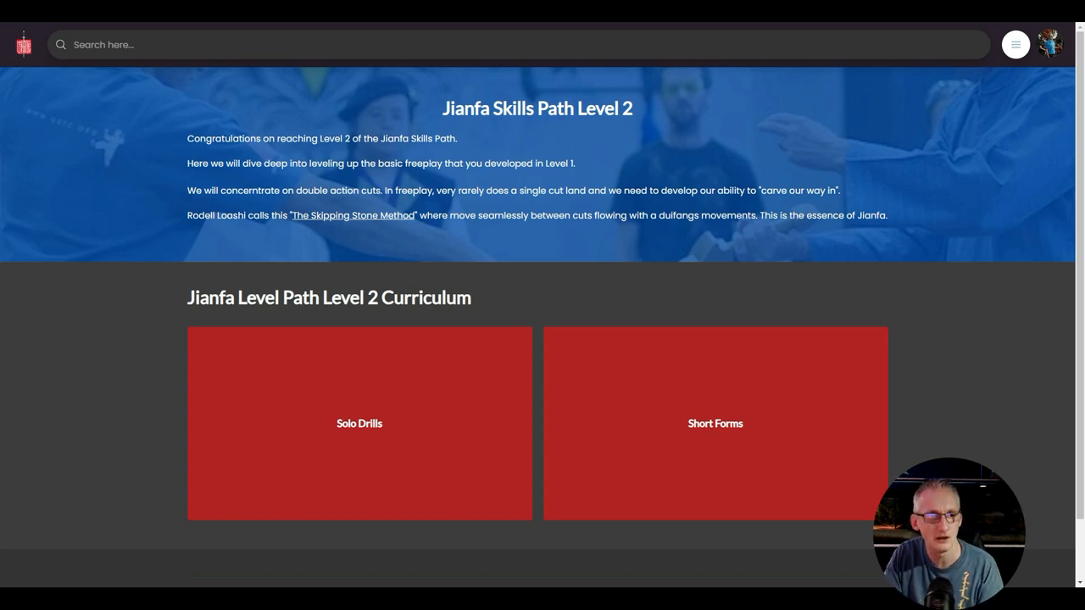
click(359, 423)
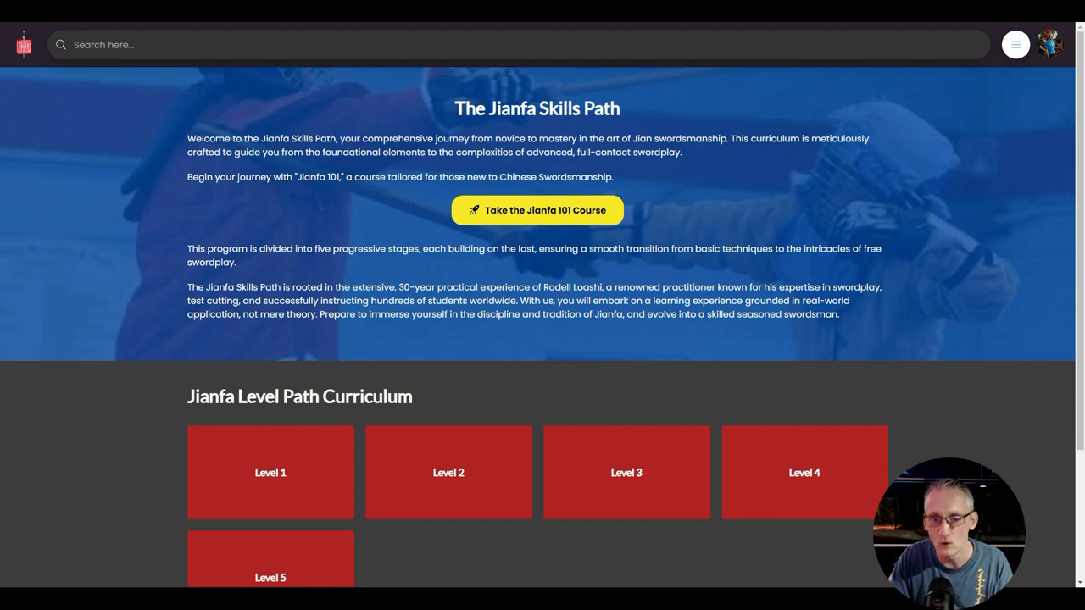
Step: Open the Level 3 Solo Drills lessons and scroll through them
click(626, 472)
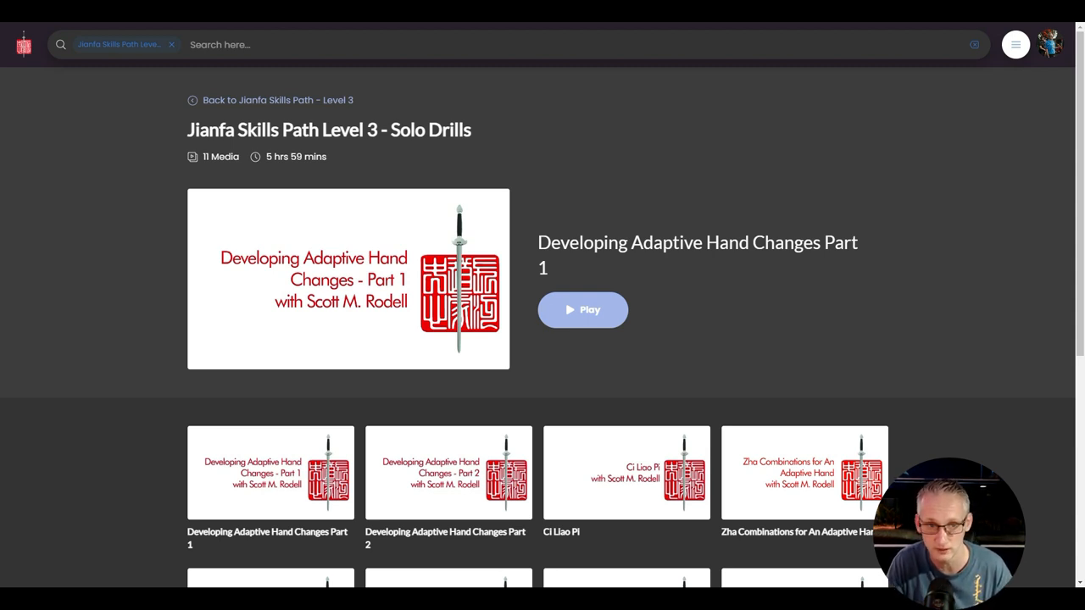
scroll(down, 3)
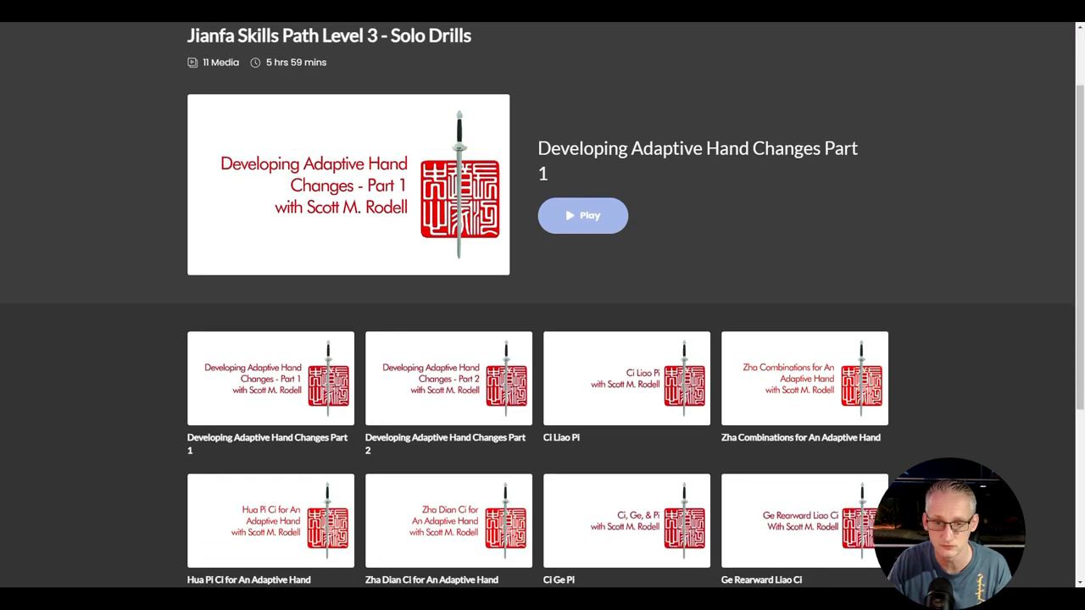
scroll(down, 3)
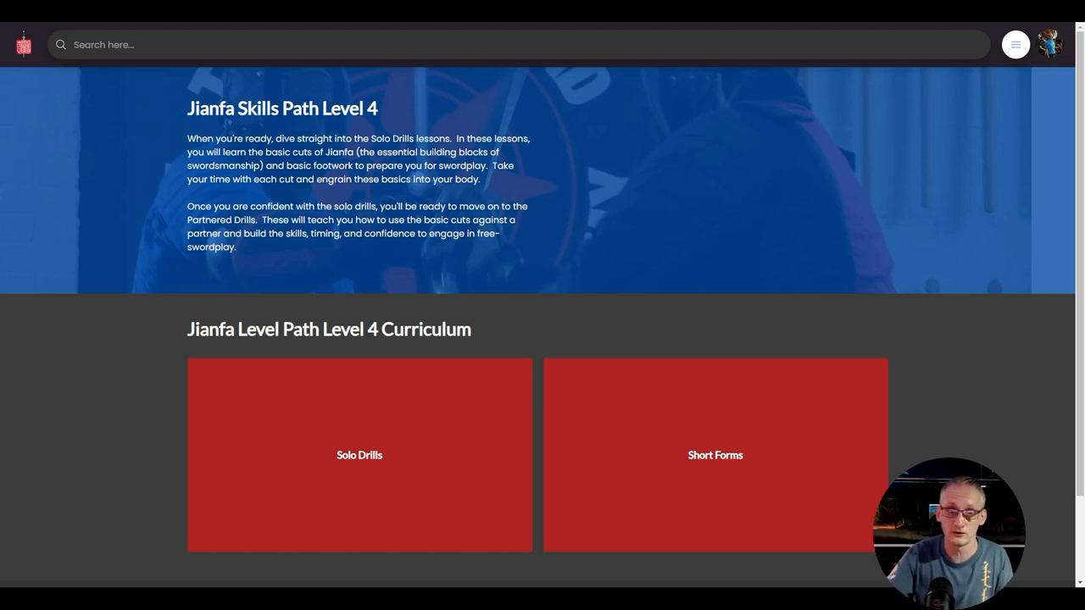
Step: Open the Level 5 tile from the skills path overview
click(359, 455)
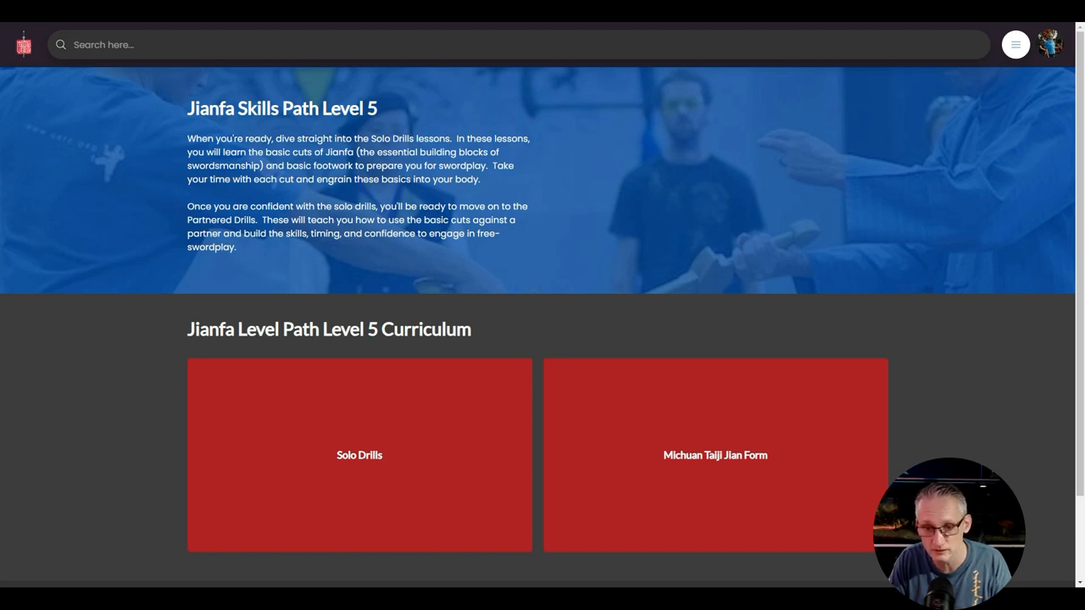
Step: Open the Michuan Taiji Jian Form page and its Form Applications collection
click(715, 455)
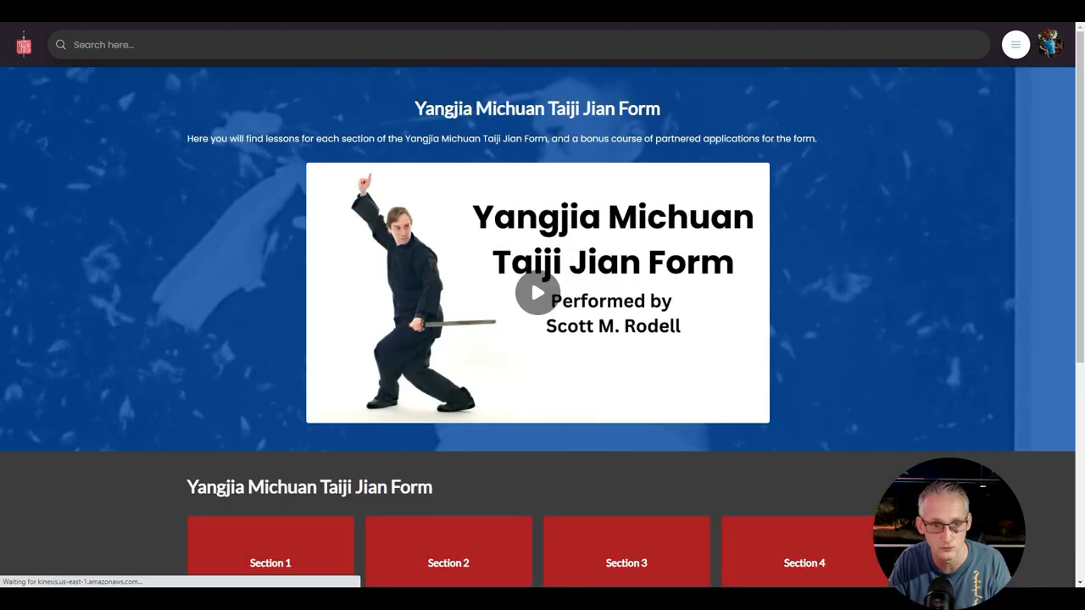
scroll(down, 3)
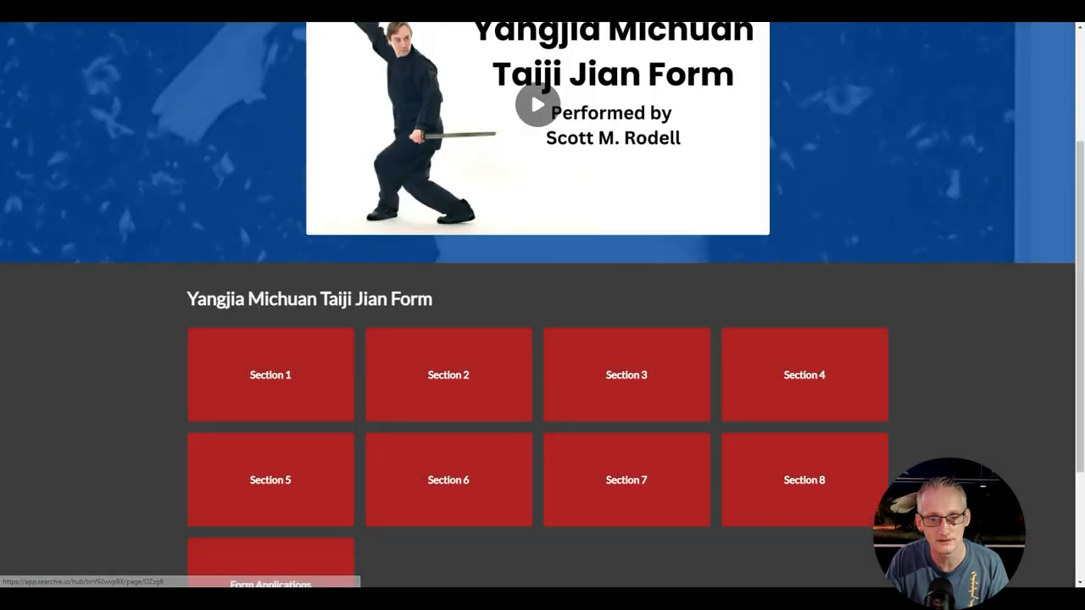
scroll(down, 3)
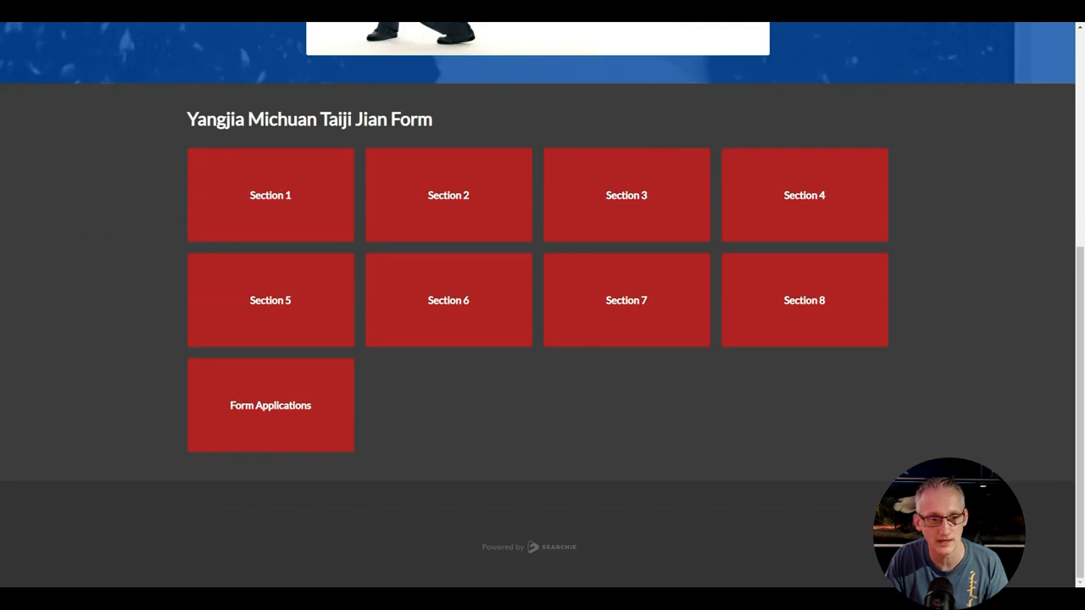
click(269, 405)
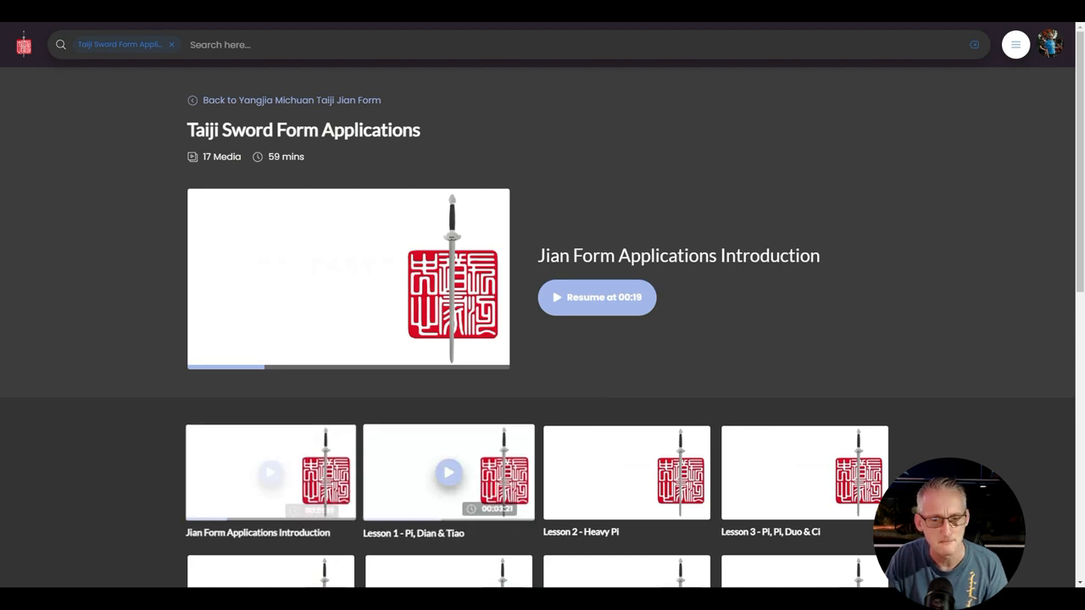
Step: Scroll the Form Applications lesson list, then go back to Yangjia Michuan Taiji Jian Form
scroll(down, 3)
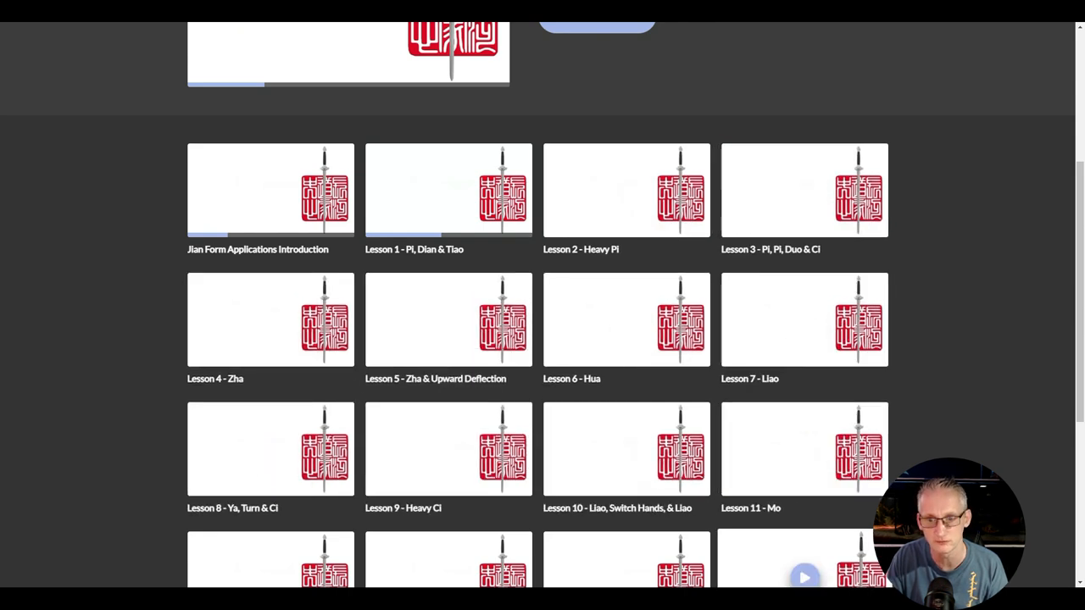
scroll(up, 3)
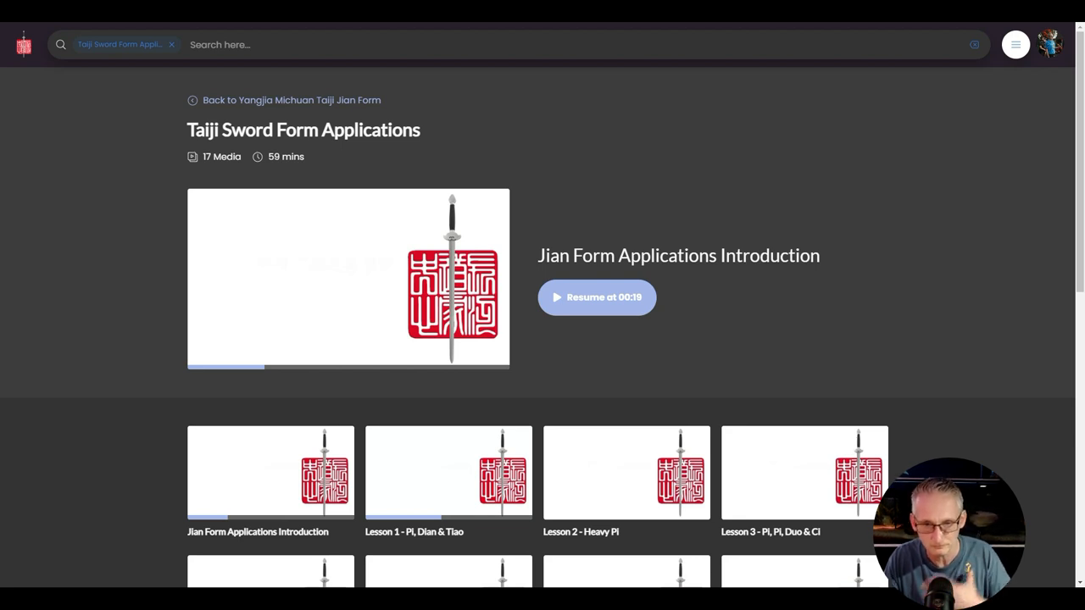
click(173, 44)
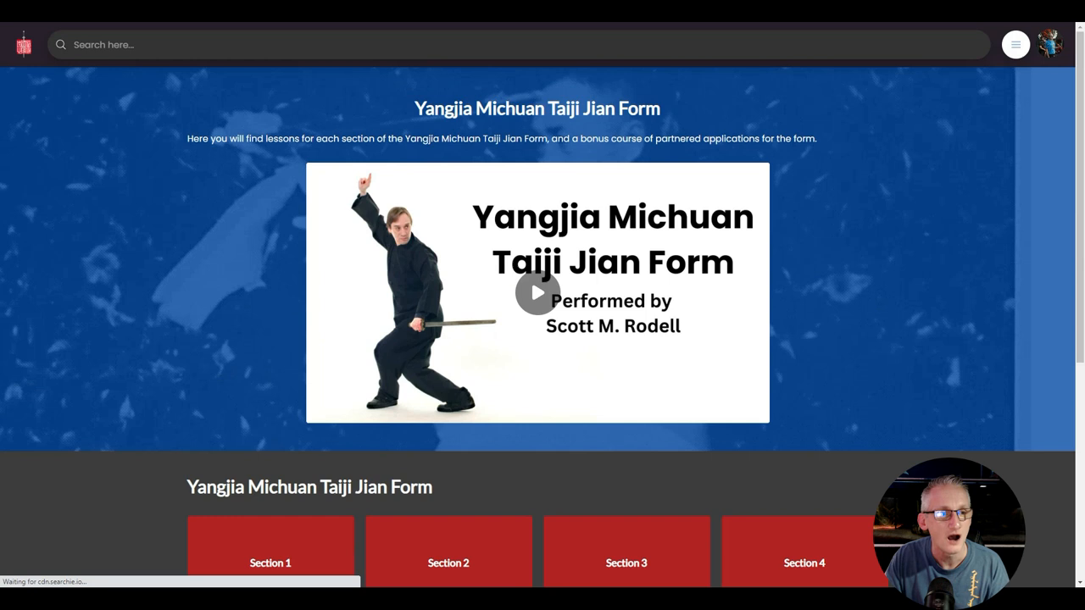
Step: Scroll to All Sections, open Drills, and scroll its 36 drill videos
scroll(down, 3)
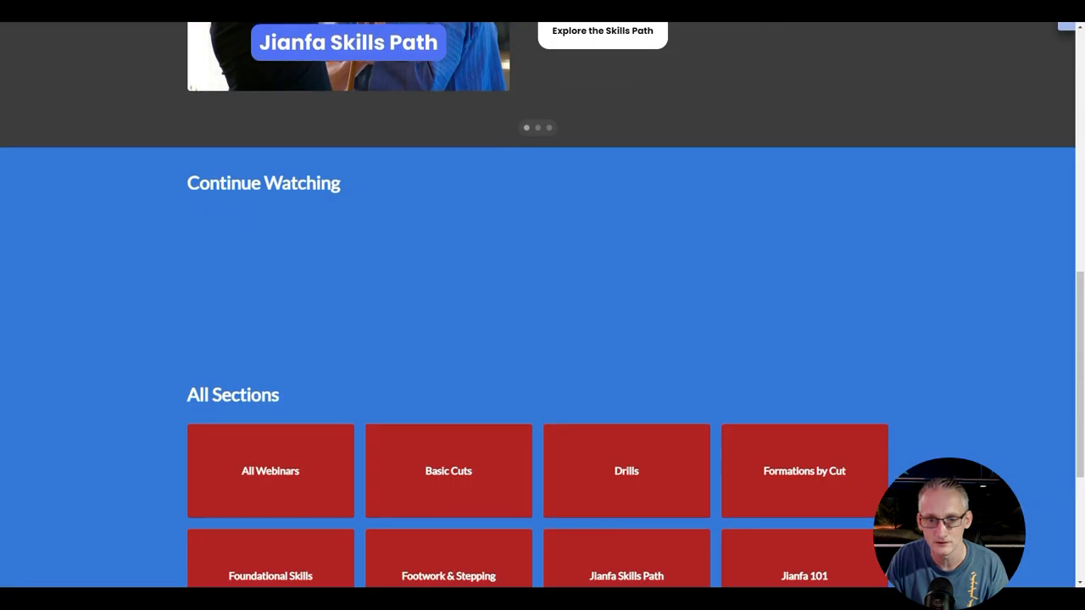
scroll(down, 3)
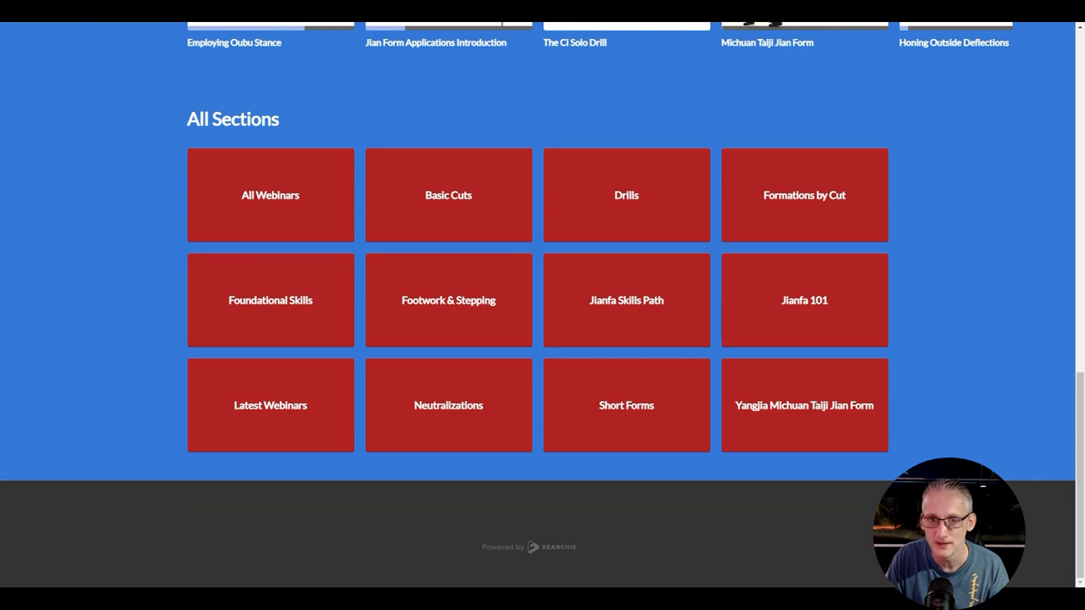
click(626, 195)
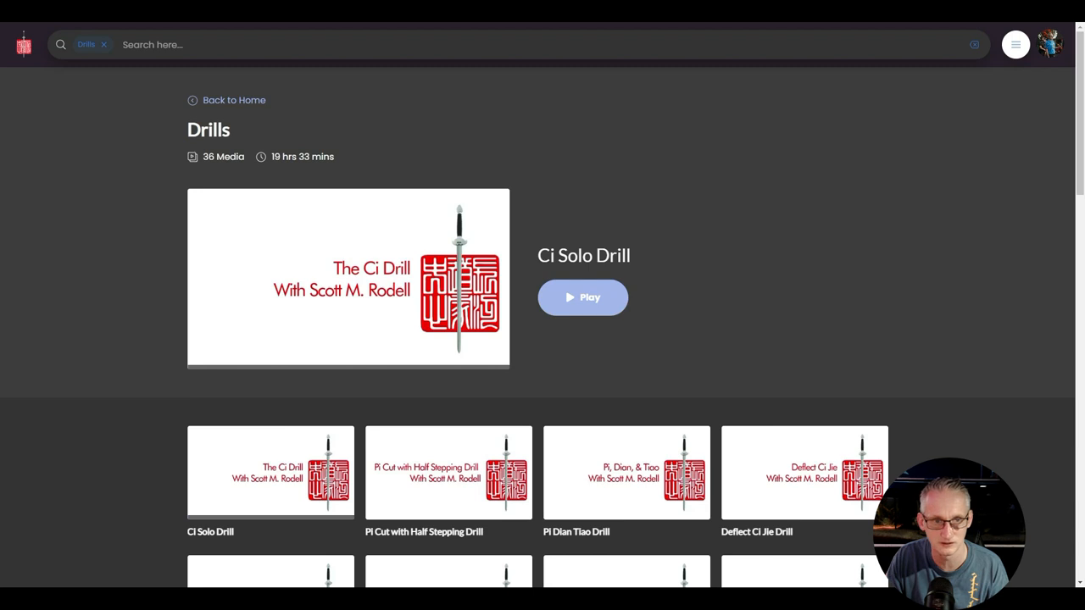
scroll(down, 3)
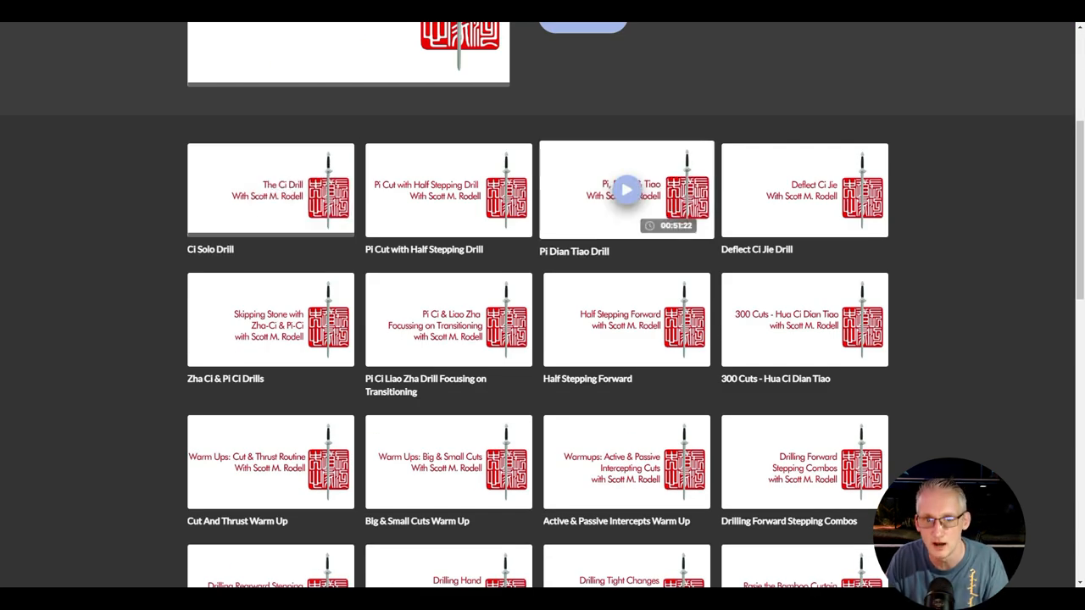
mouse_move(626, 189)
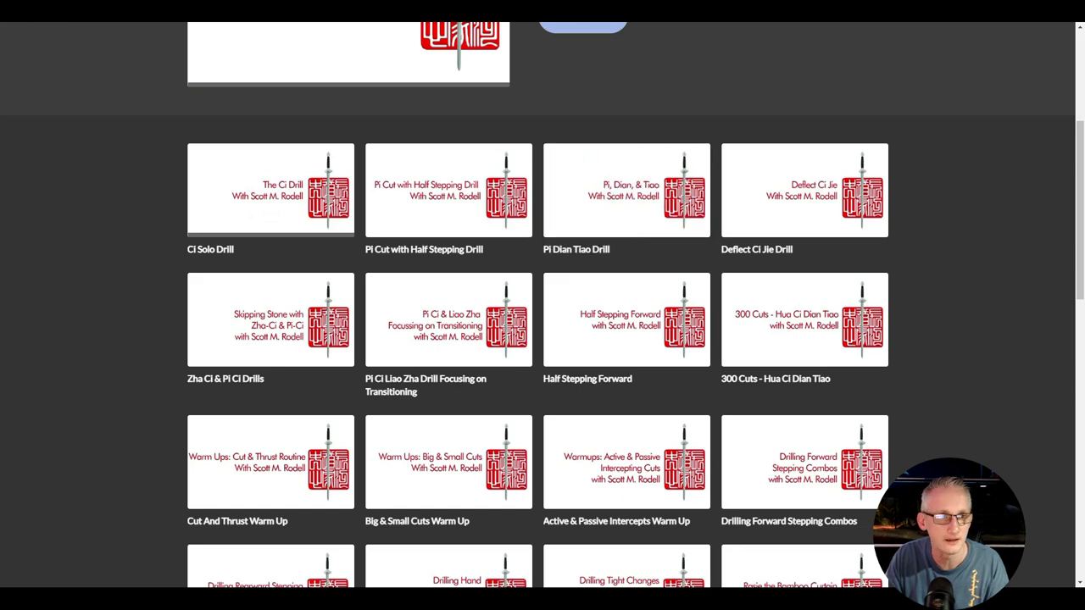
Step: Scroll through Latest Webinars, Skills Path and Continue Watching, then back up
scroll(down, 3)
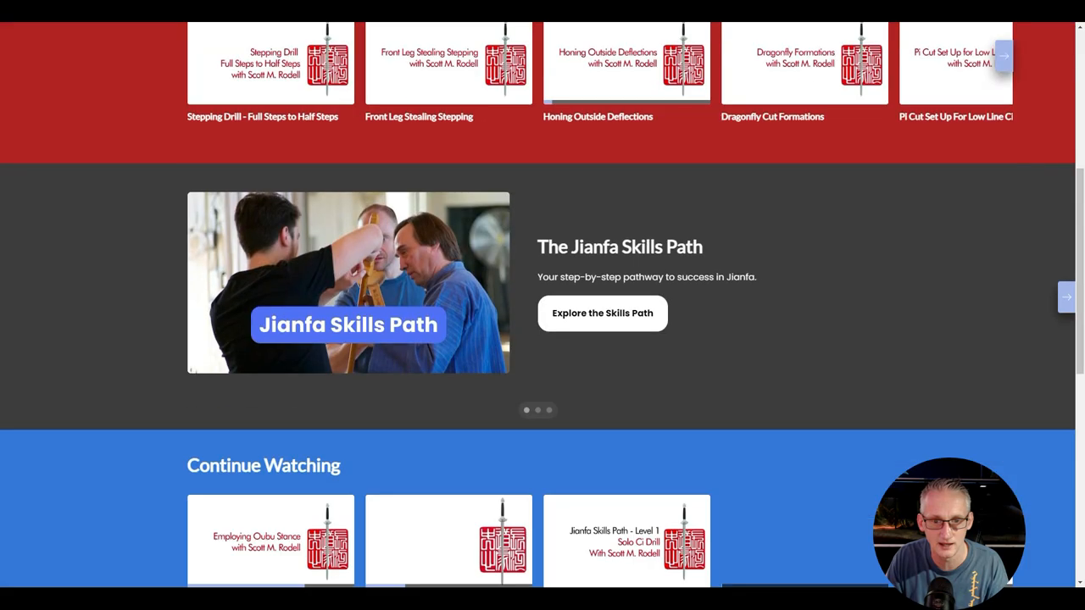
scroll(down, 3)
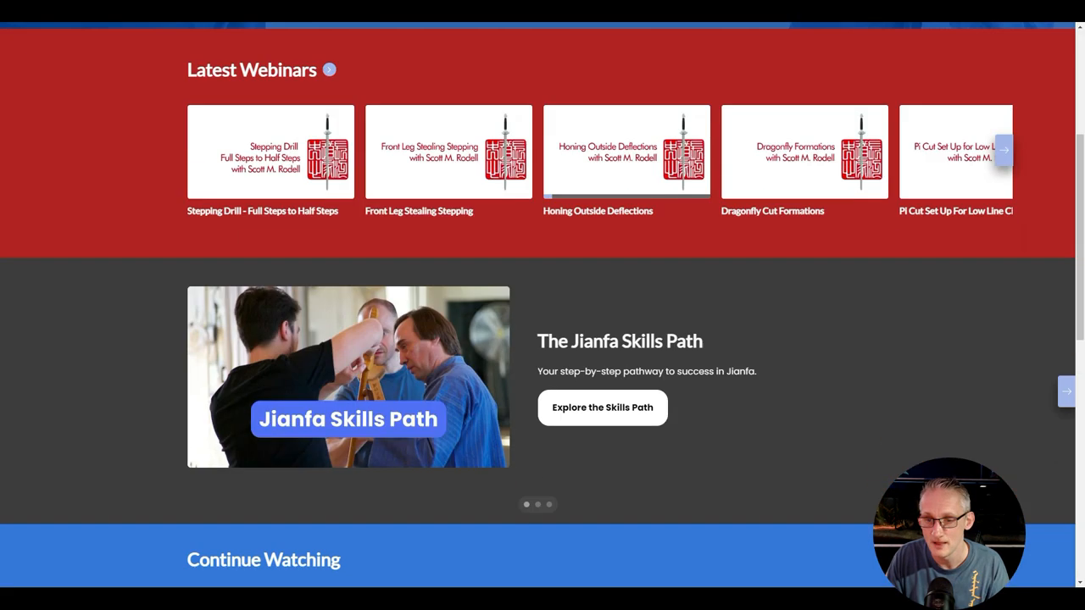
scroll(down, 3)
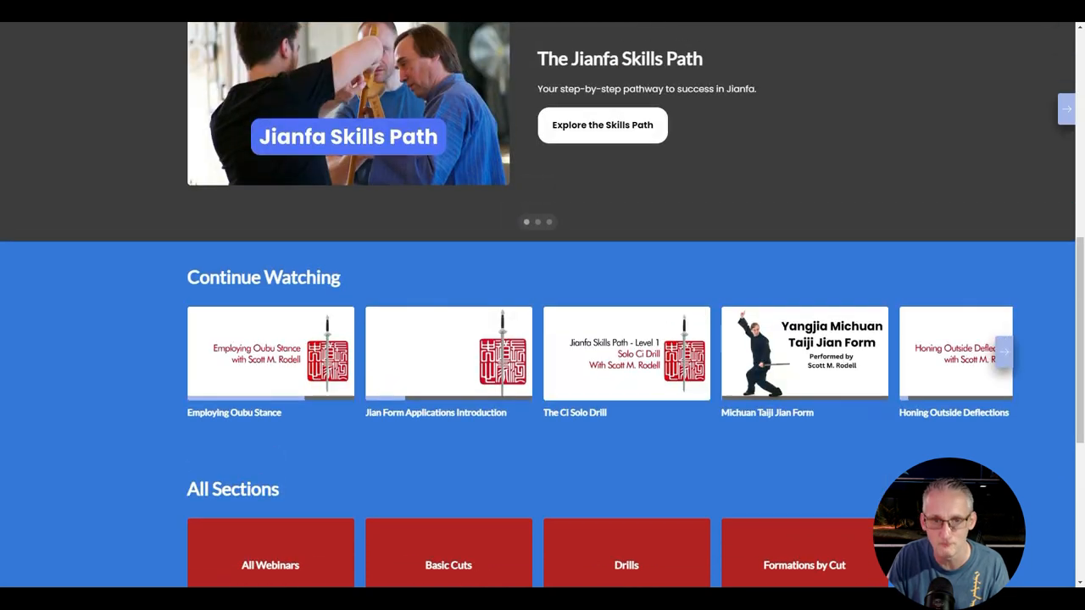
scroll(up, 3)
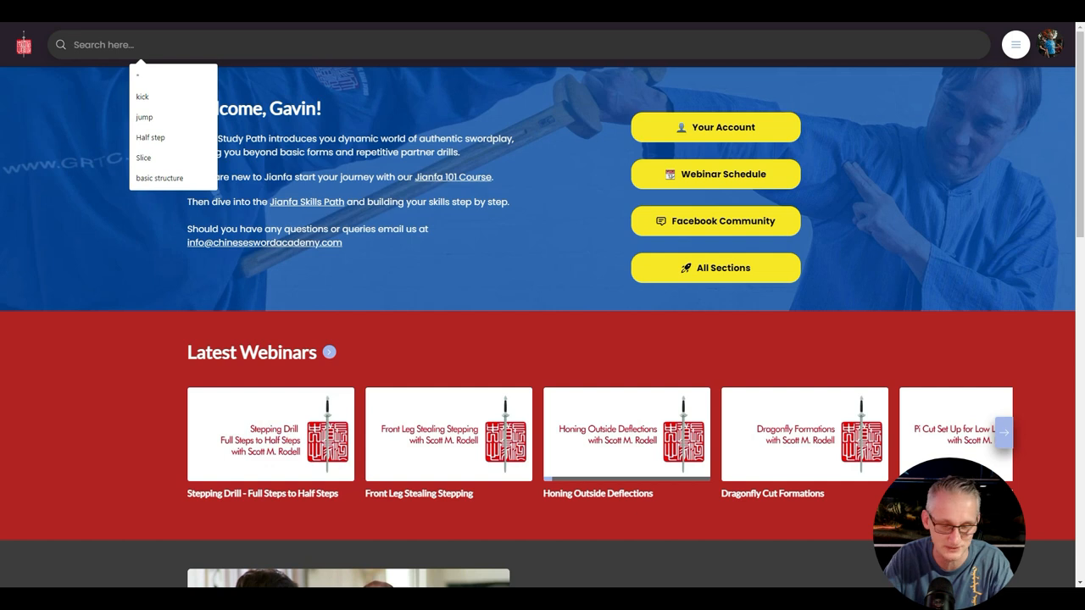
Step: Search for 'full steps' and scroll through the transcript matches across 154 media
text(full steps)
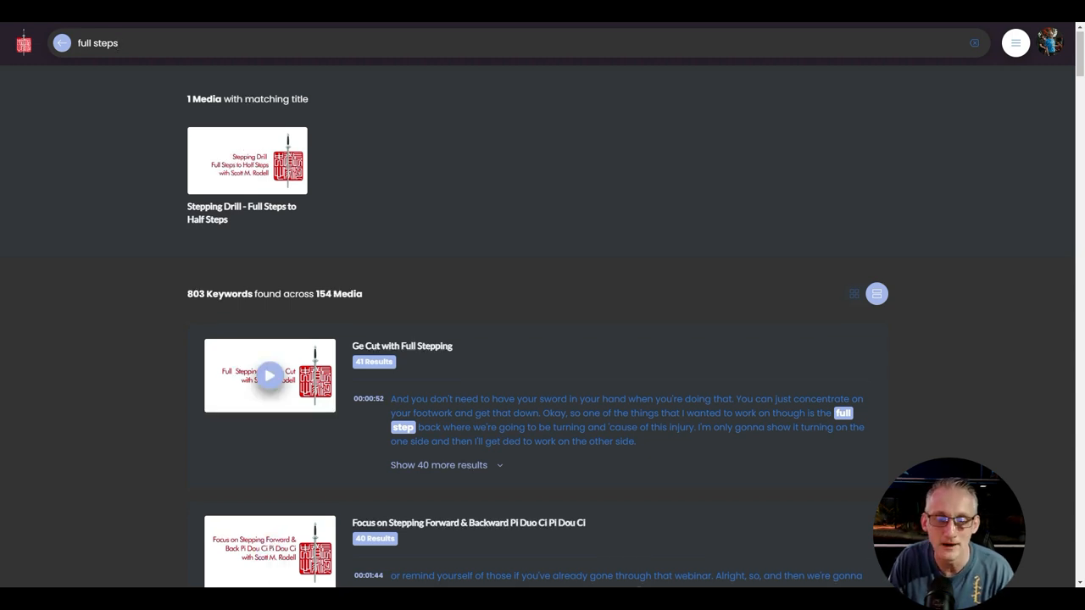
scroll(down, 3)
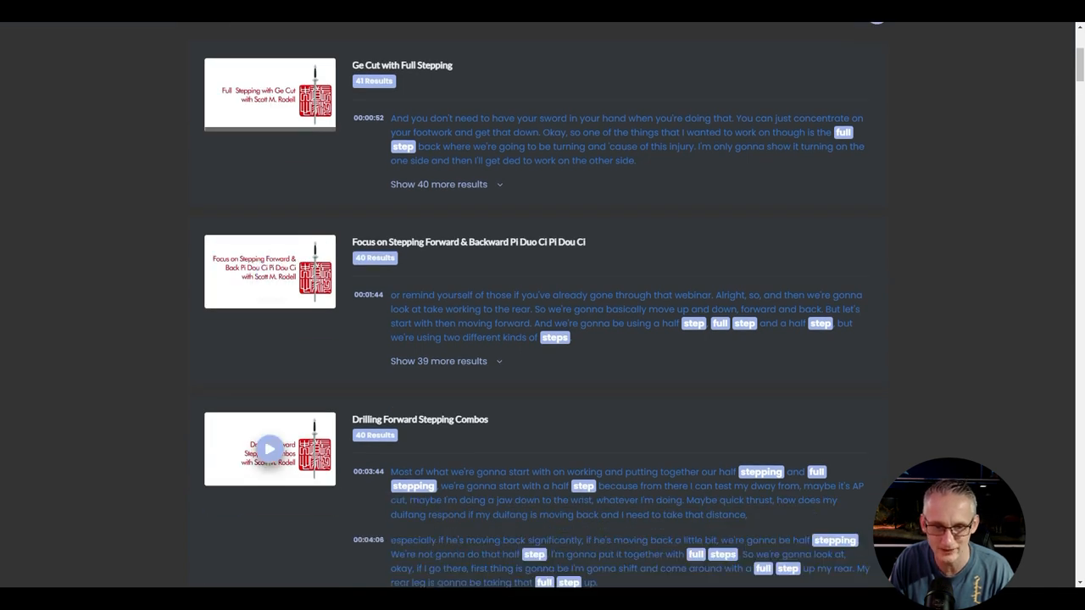
scroll(down, 3)
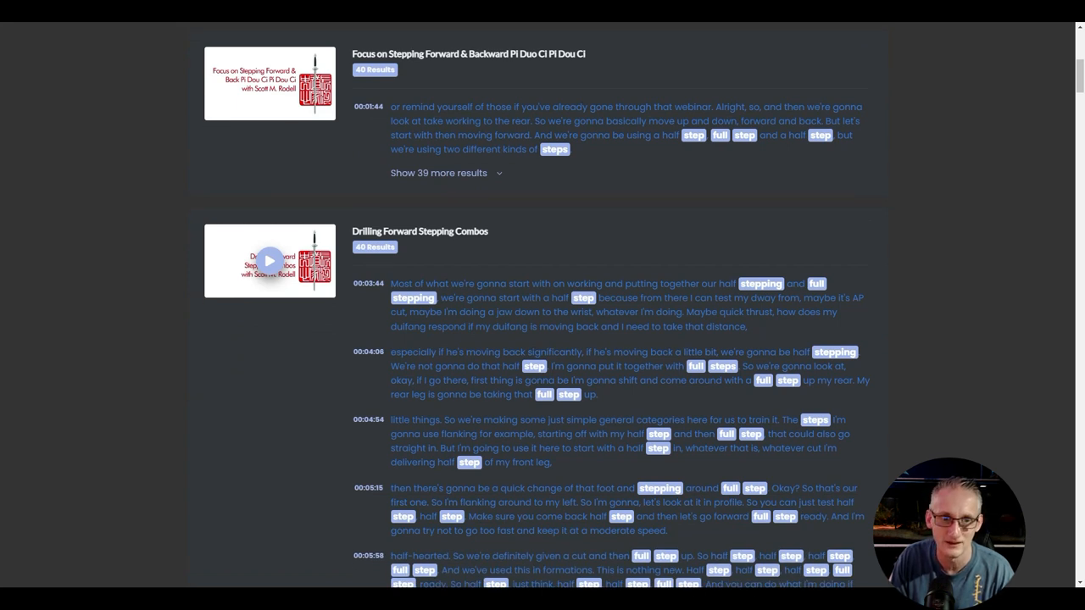
scroll(down, 3)
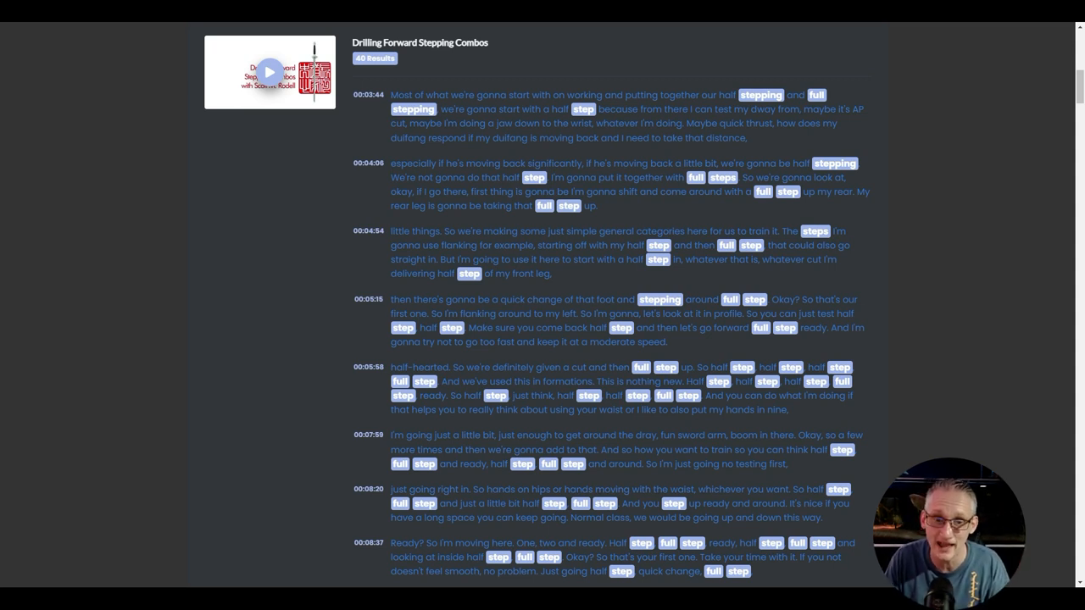
scroll(down, 3)
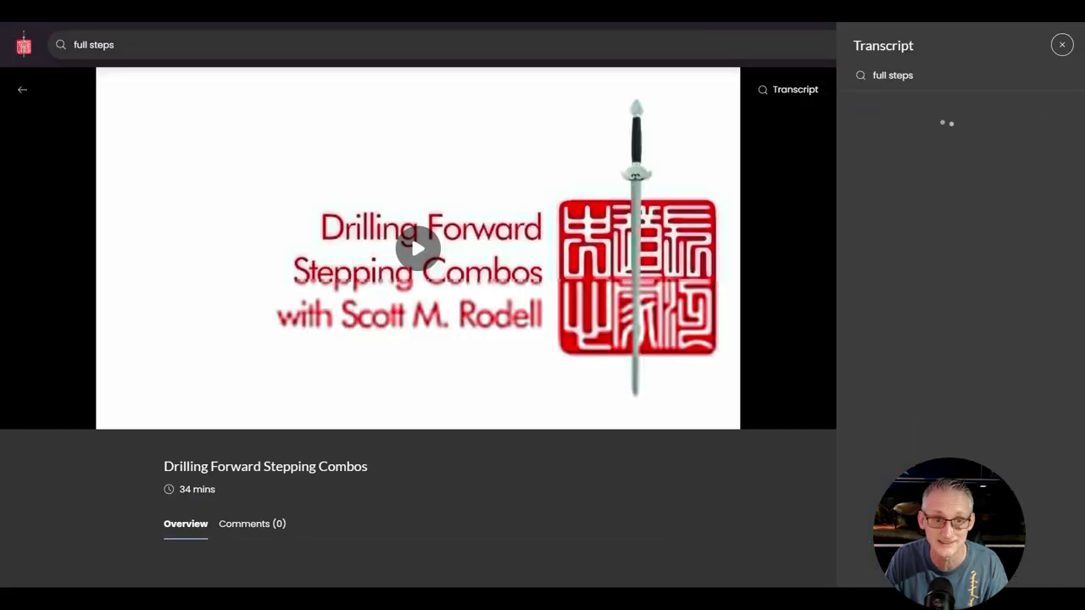
Step: Play Drilling Forward Stepping Combos, jump to around nine minutes, and pause at 09:10
click(417, 249)
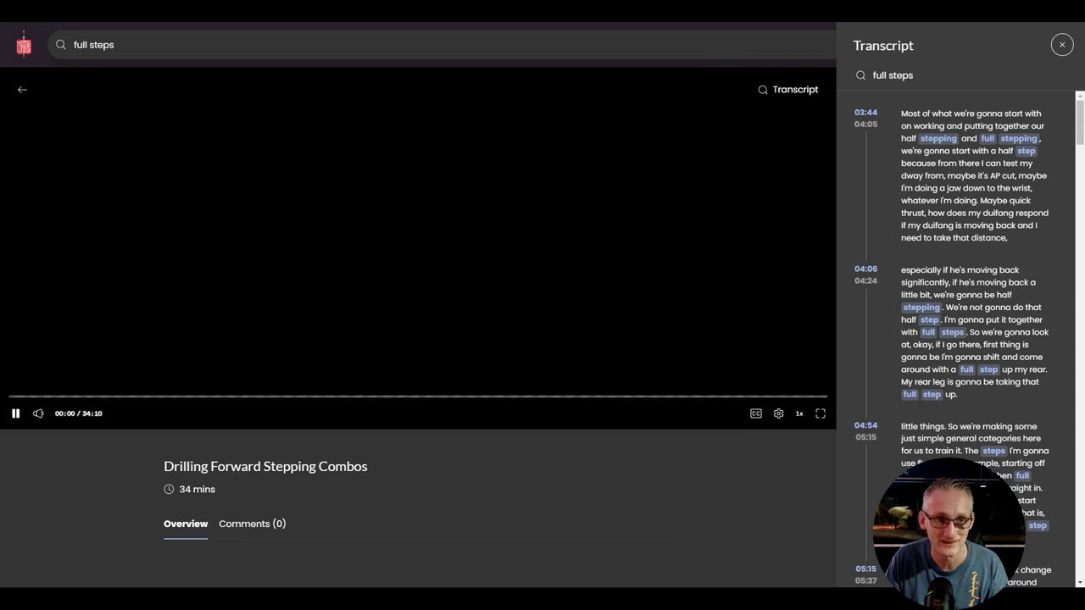
click(195, 397)
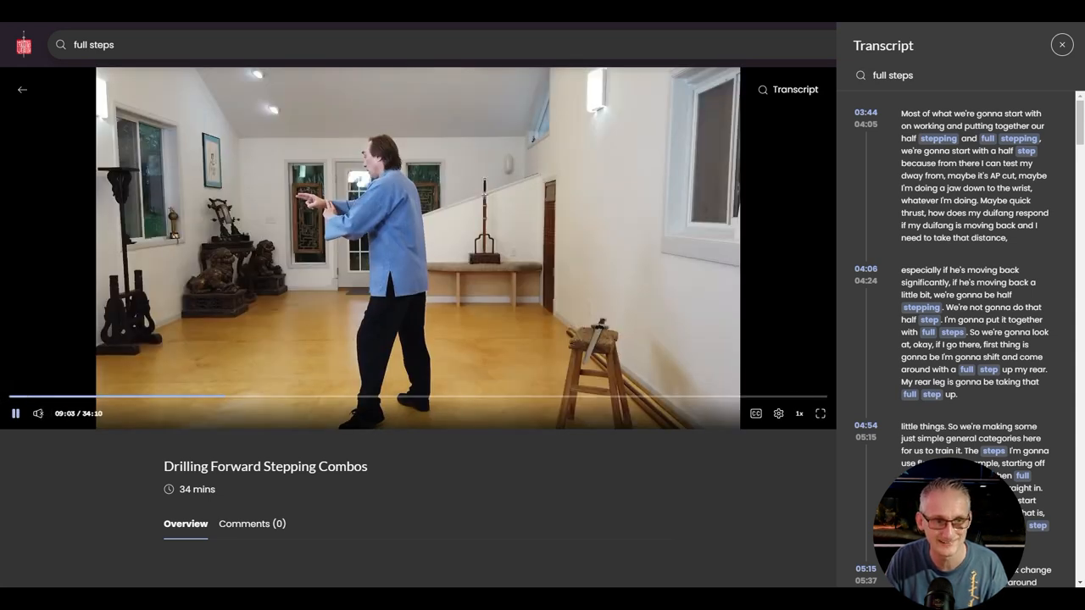
click(38, 414)
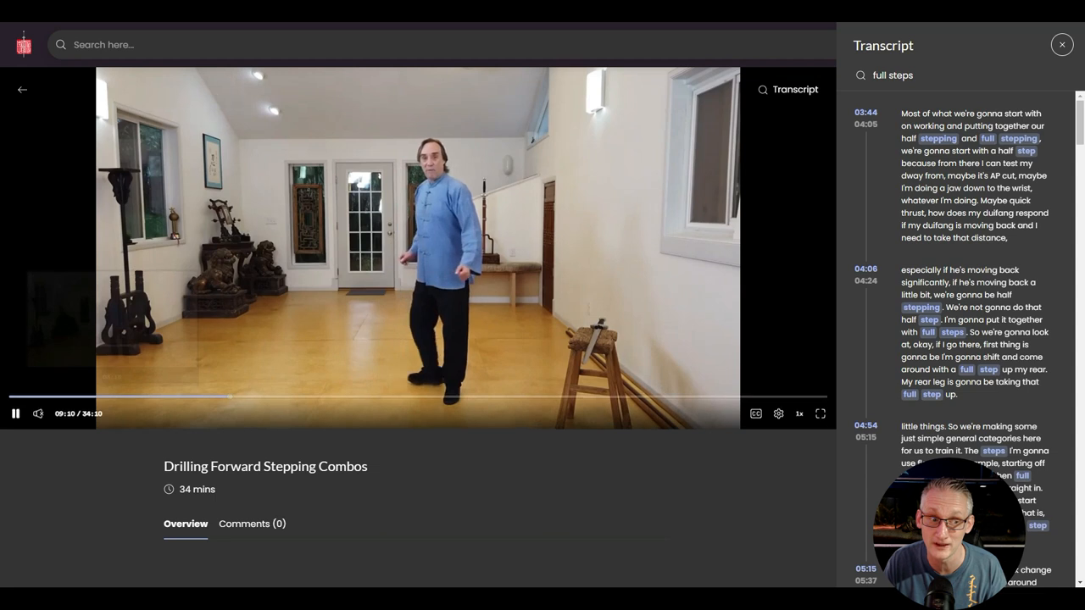
click(15, 413)
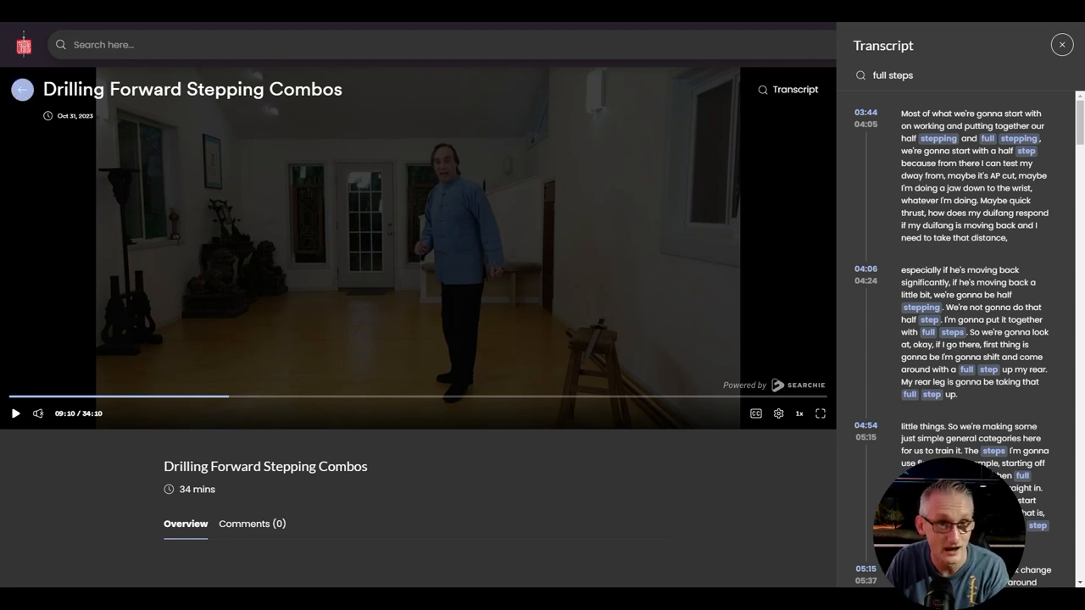
Step: Scroll the transcript and return to the full steps search results
scroll(down, 3)
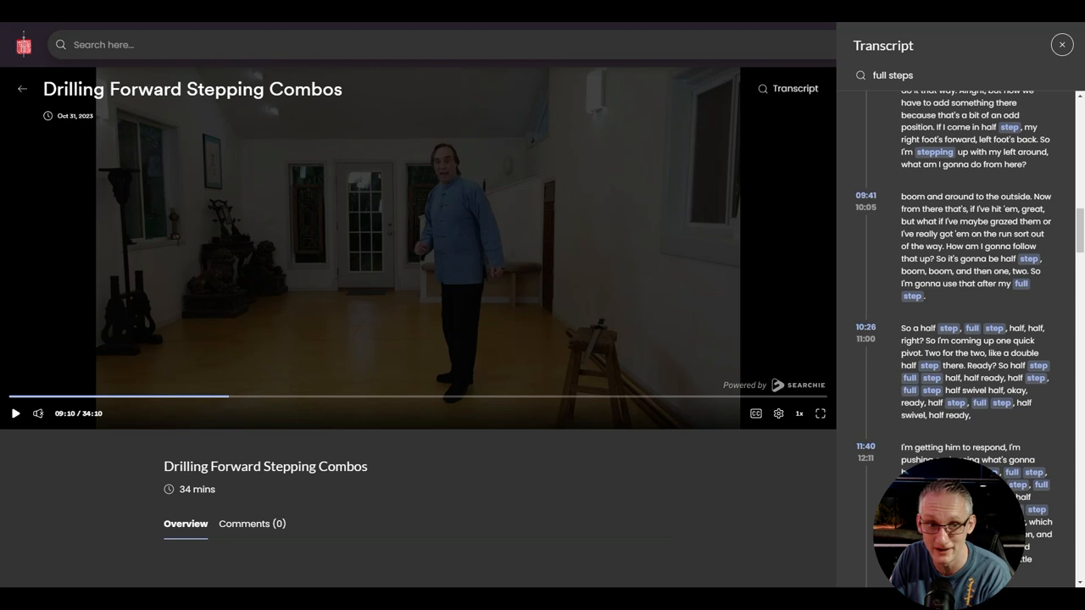
click(23, 89)
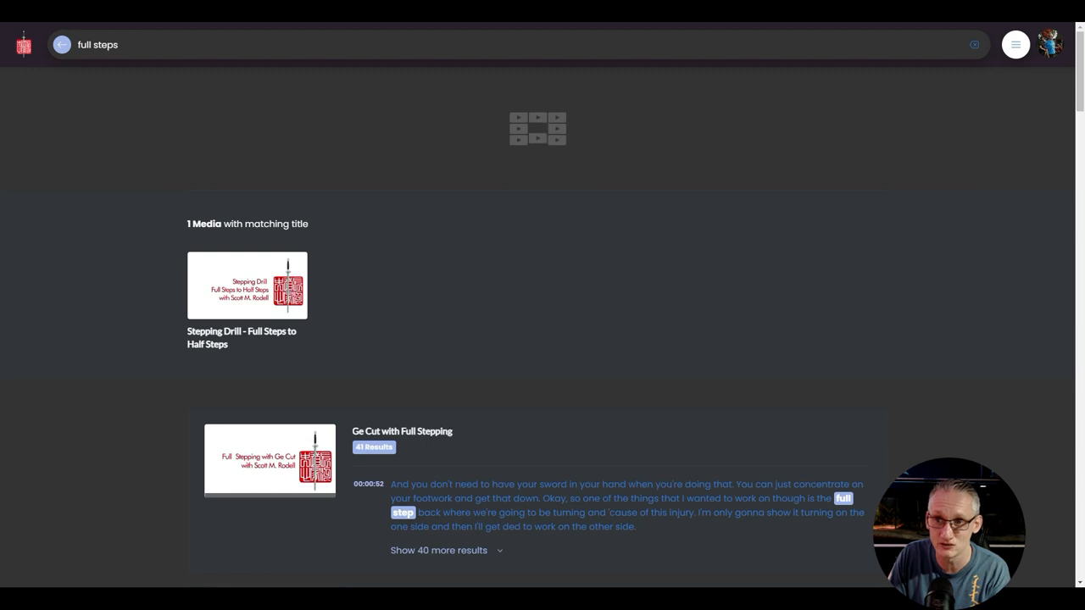
scroll(down, 3)
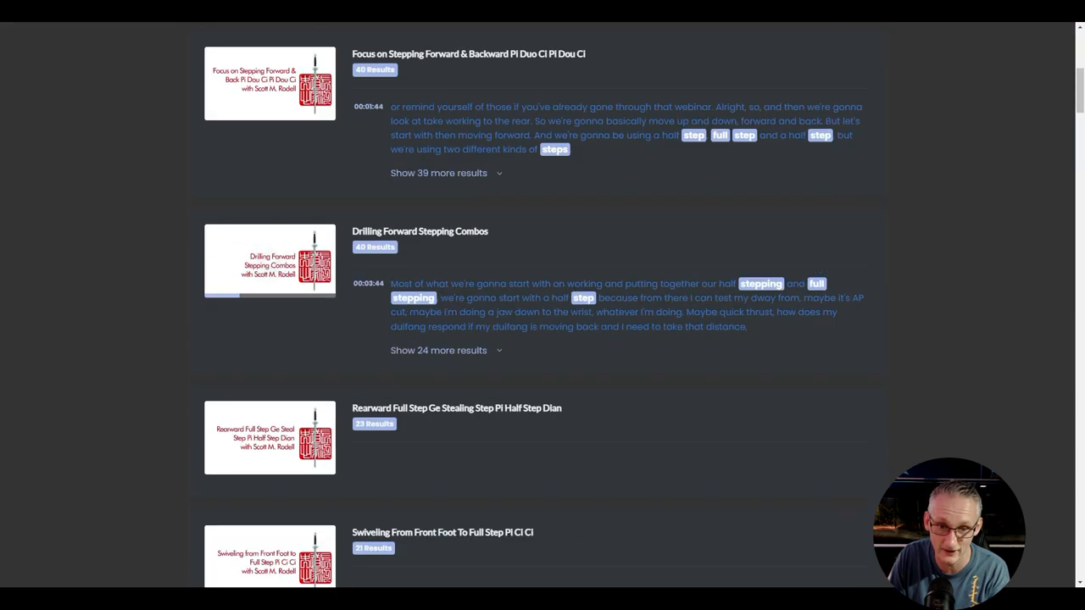